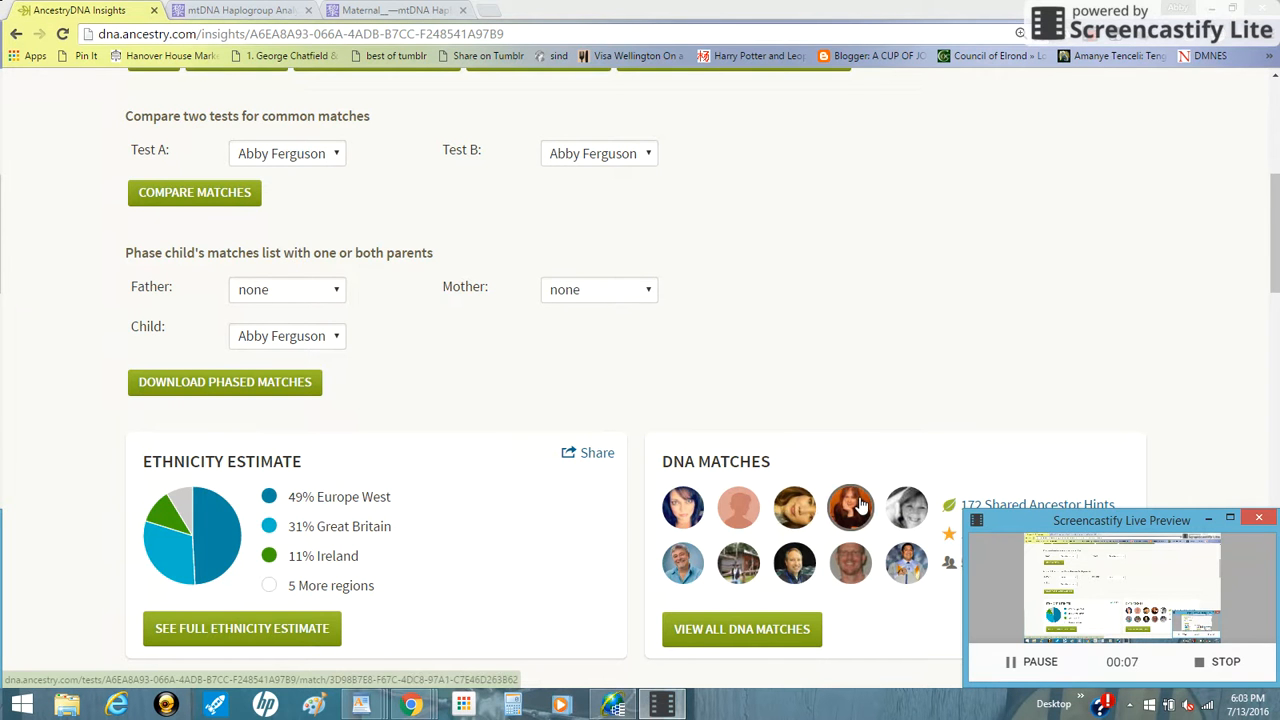
{"action": "mouse_move", "coordinate": [1043, 463]}
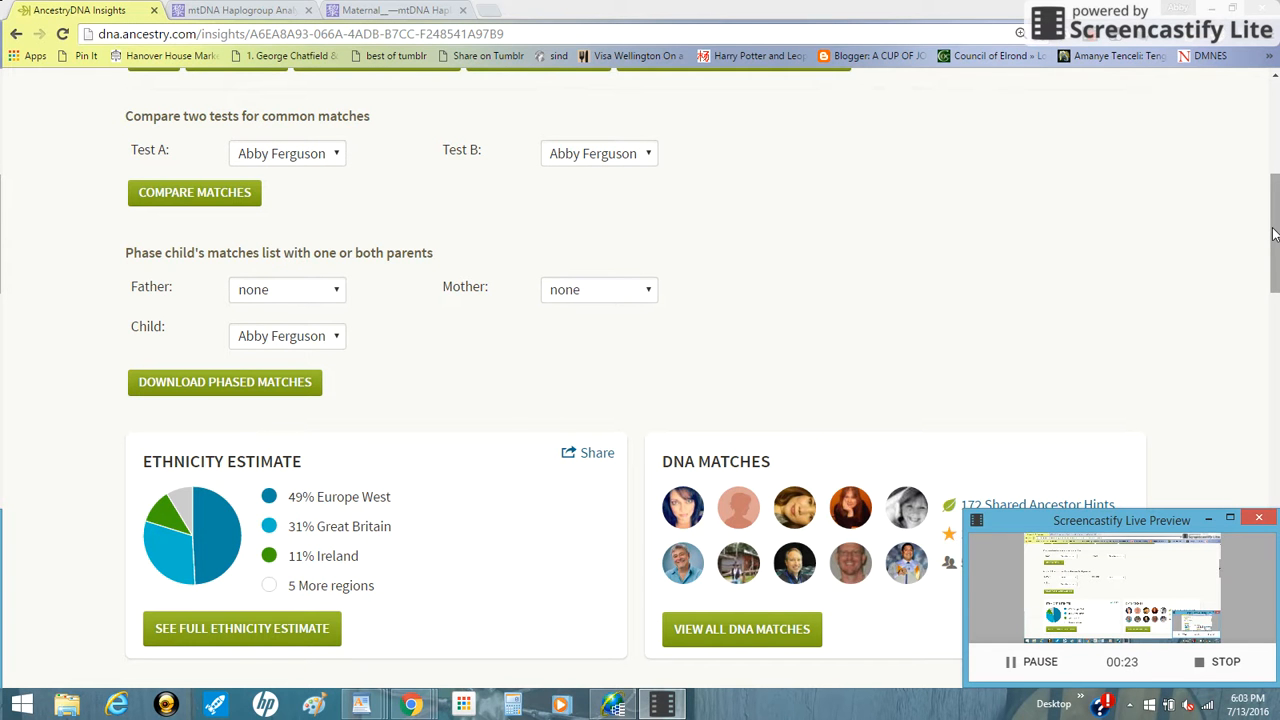
Scroll down the AncestryDNA page to the footer's Y-DNA and mtDNA test results links
{"action": "scroll", "scroll_direction": "down", "scroll_amount": 3}
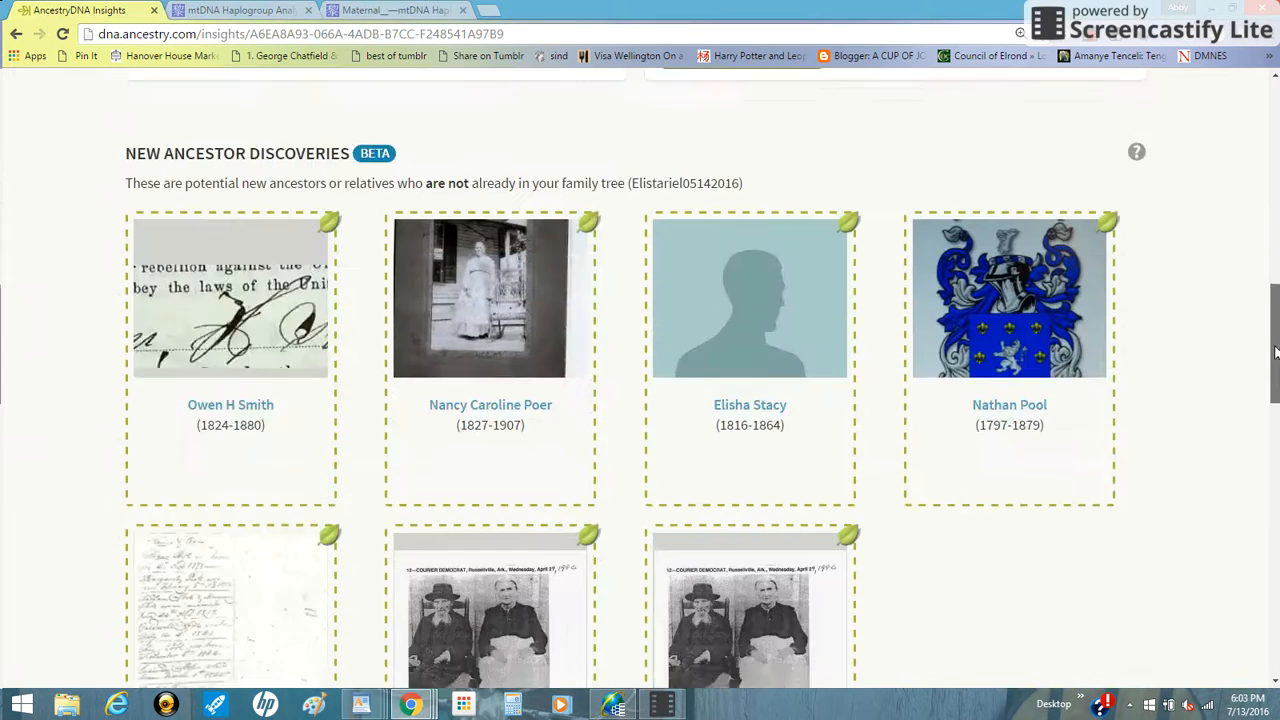
{"action": "scroll", "scroll_direction": "down", "scroll_amount": 3}
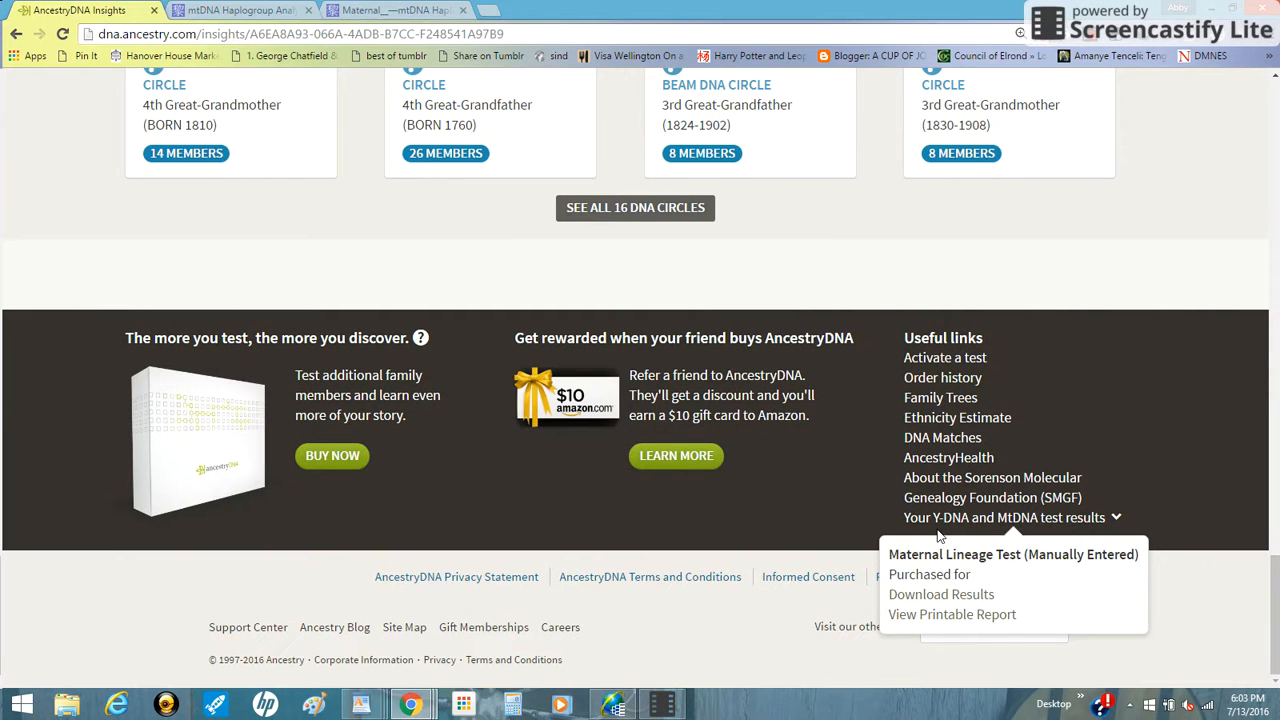
{"action": "mouse_move", "coordinate": [940, 525]}
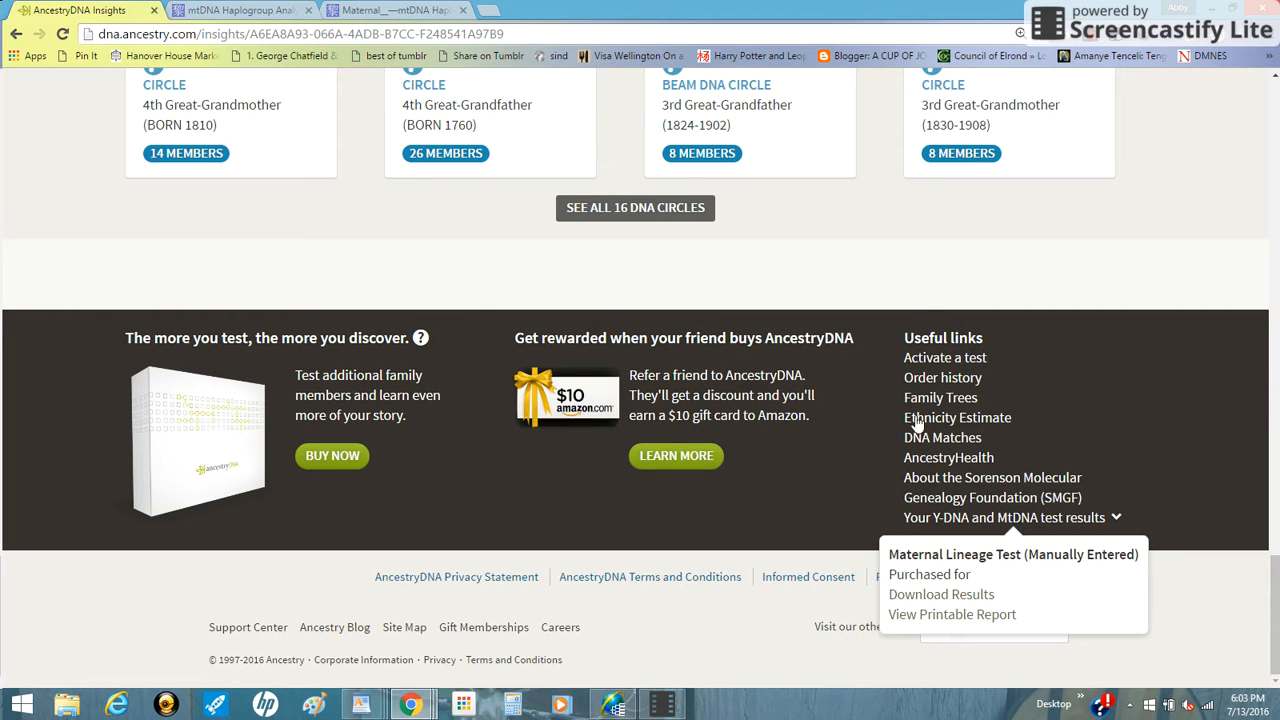
{"action": "mouse_move", "coordinate": [950, 528]}
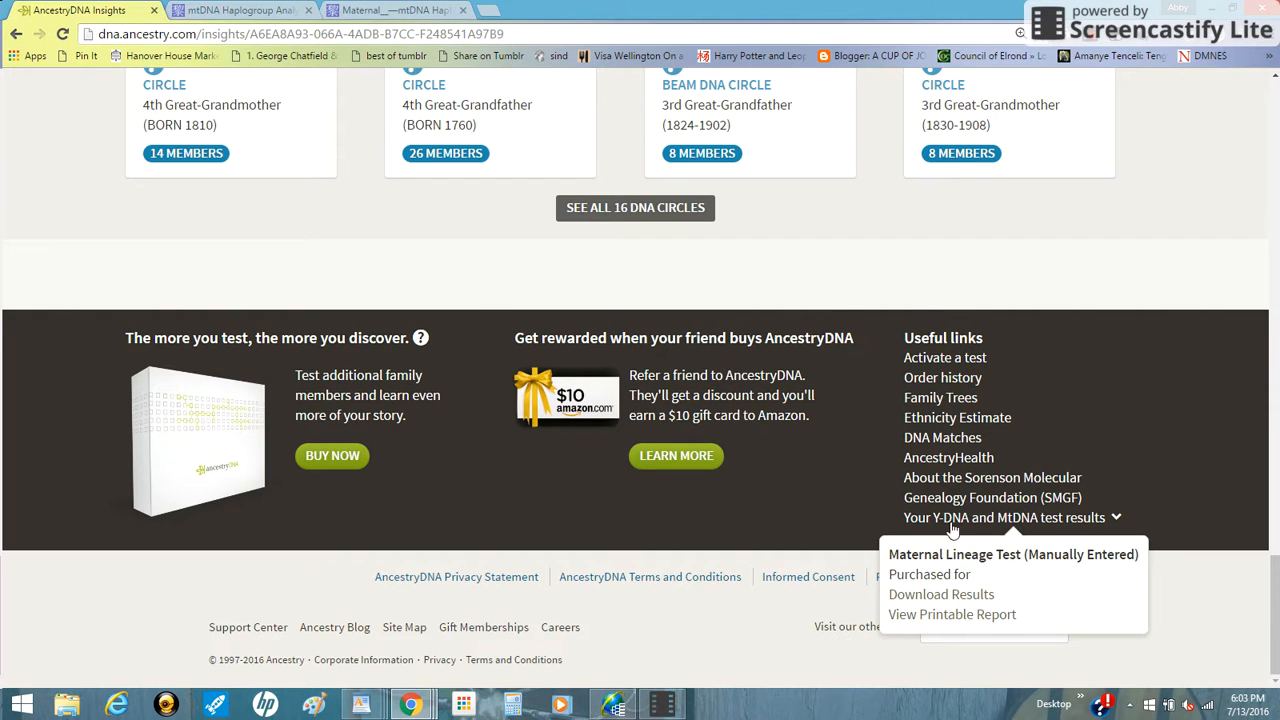
{"action": "mouse_move", "coordinate": [1159, 509]}
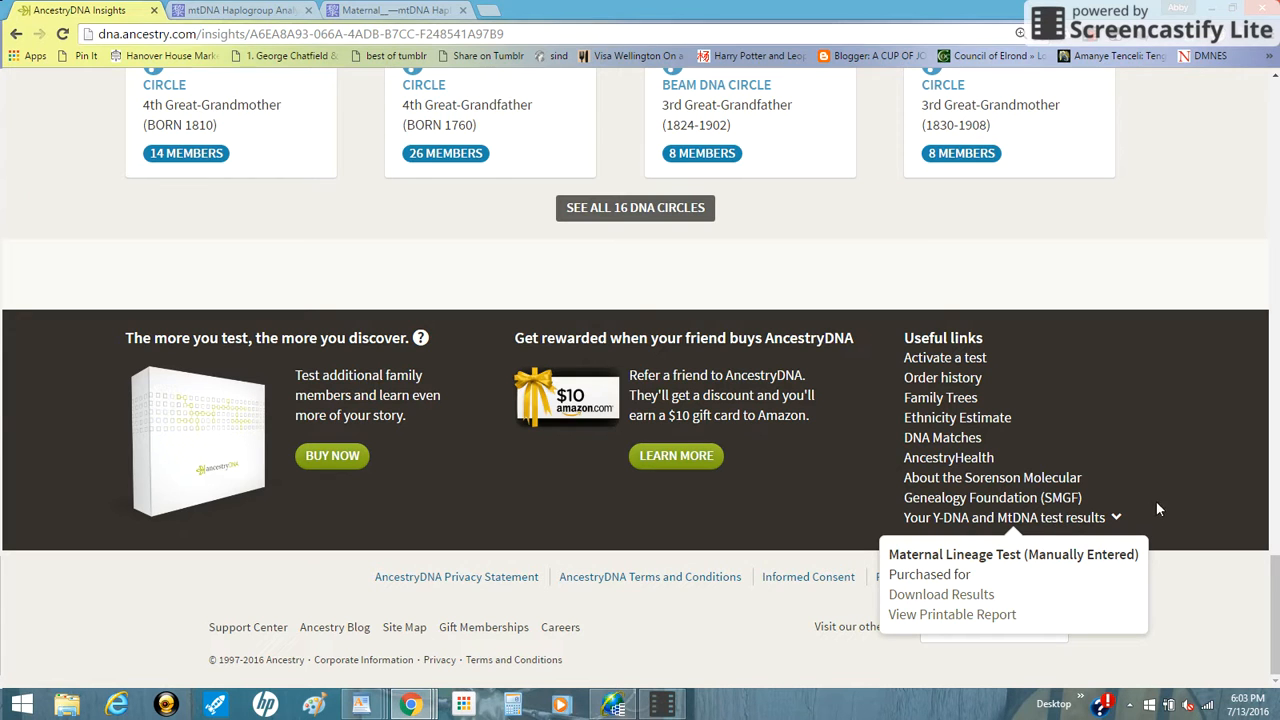
{"action": "mouse_move", "coordinate": [1107, 493]}
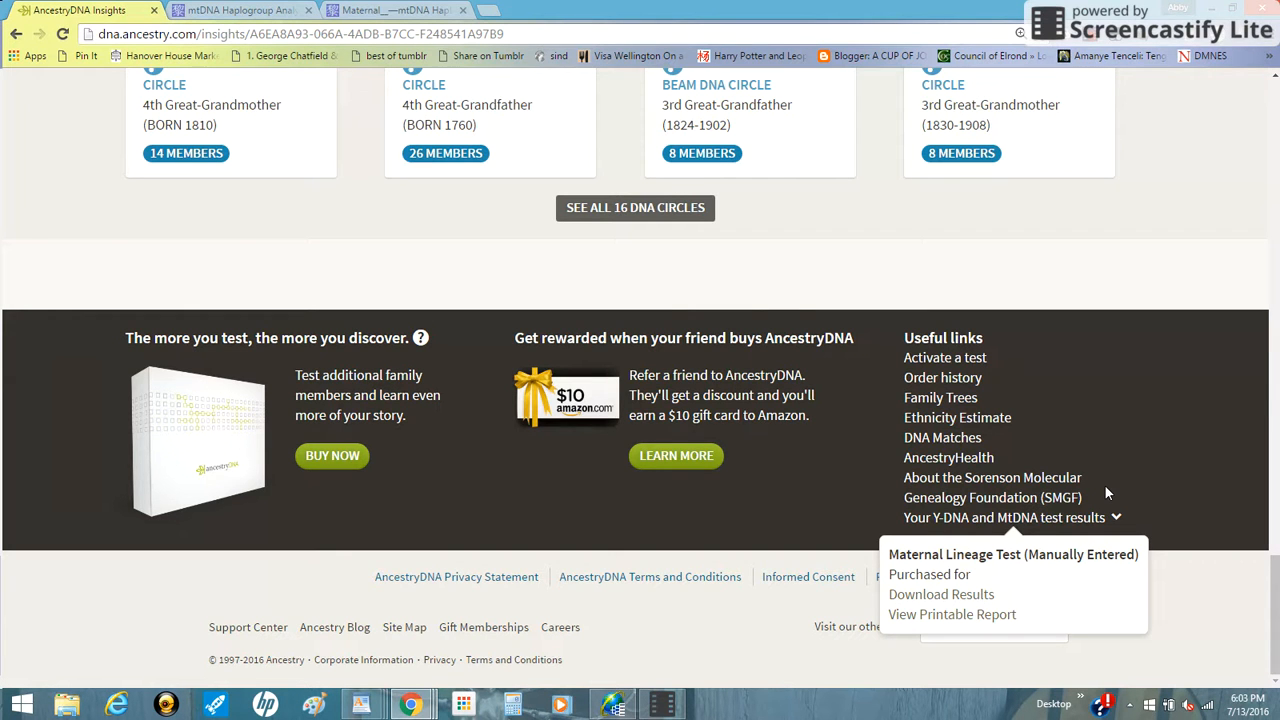
{"action": "mouse_move", "coordinate": [1004, 580]}
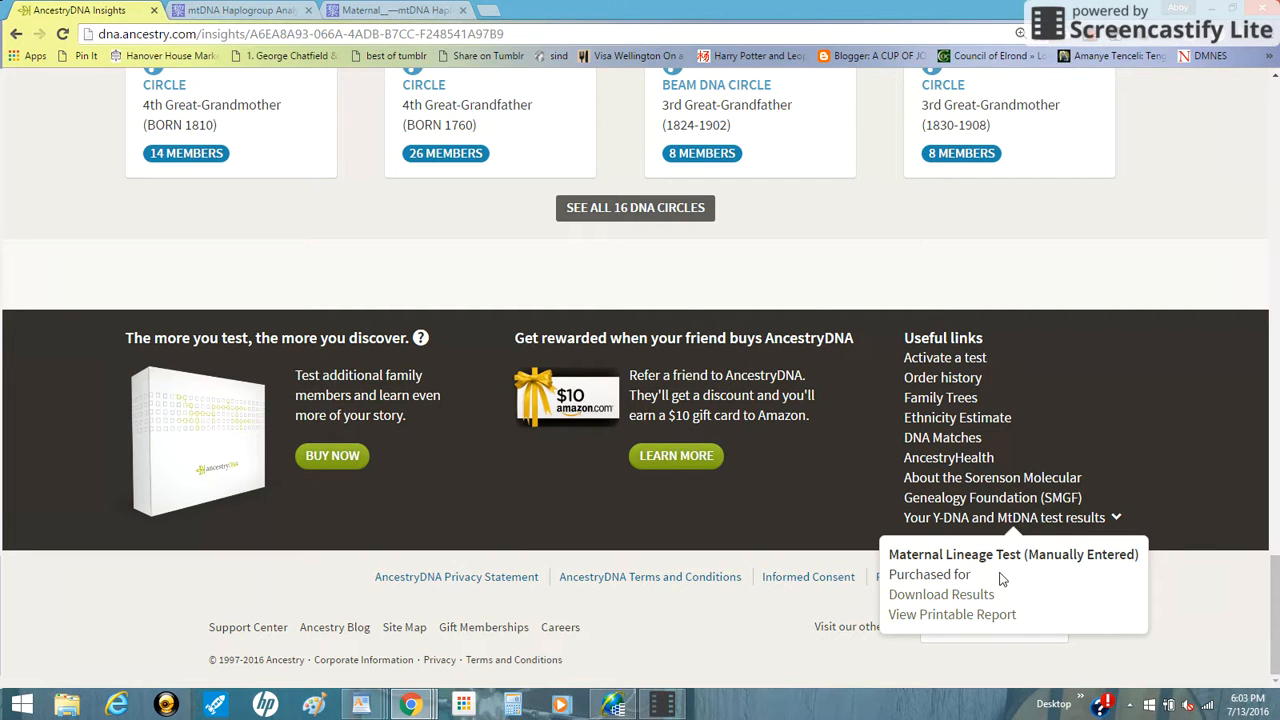
{"action": "mouse_move", "coordinate": [928, 575]}
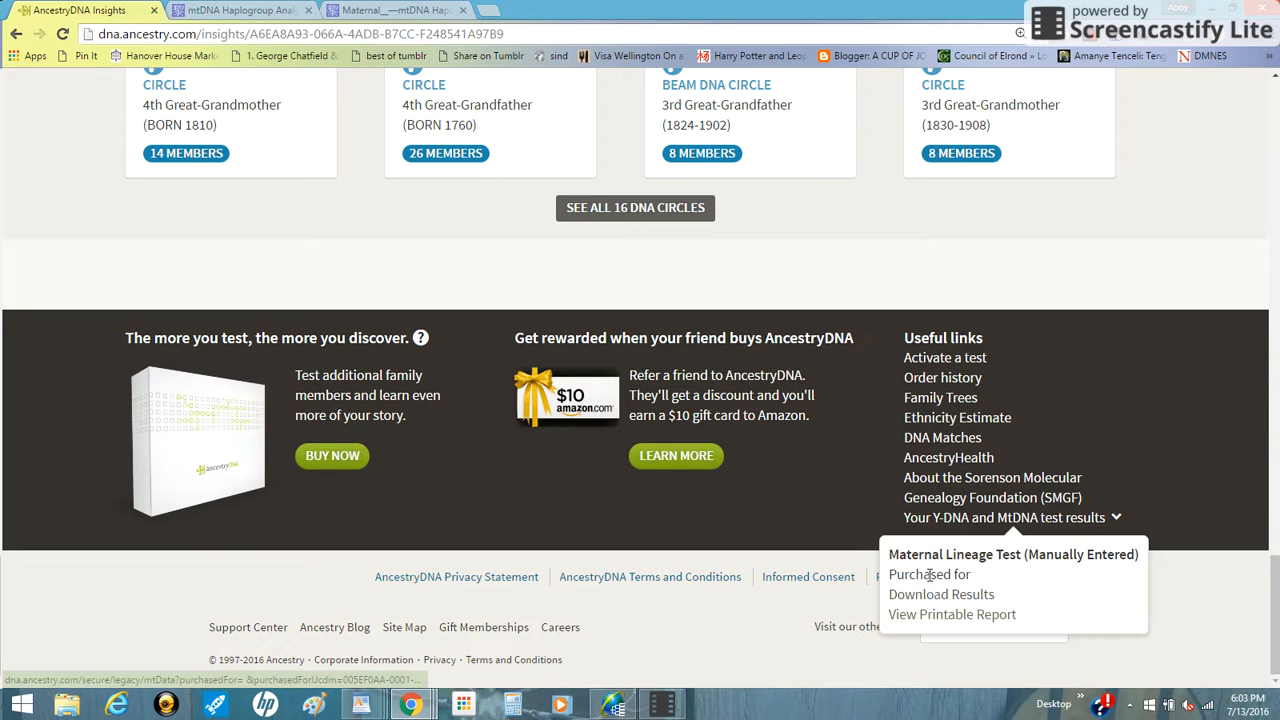
{"action": "mouse_move", "coordinate": [945, 614]}
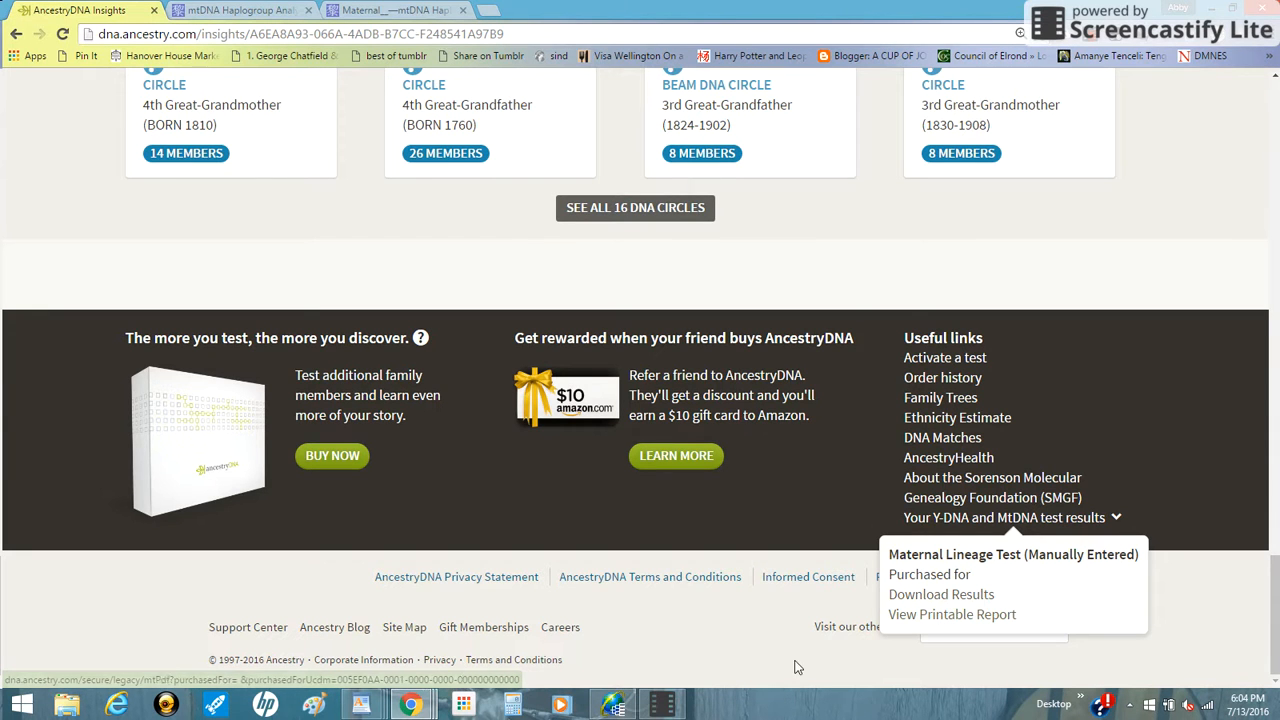
{"action": "mouse_move", "coordinate": [363, 659]}
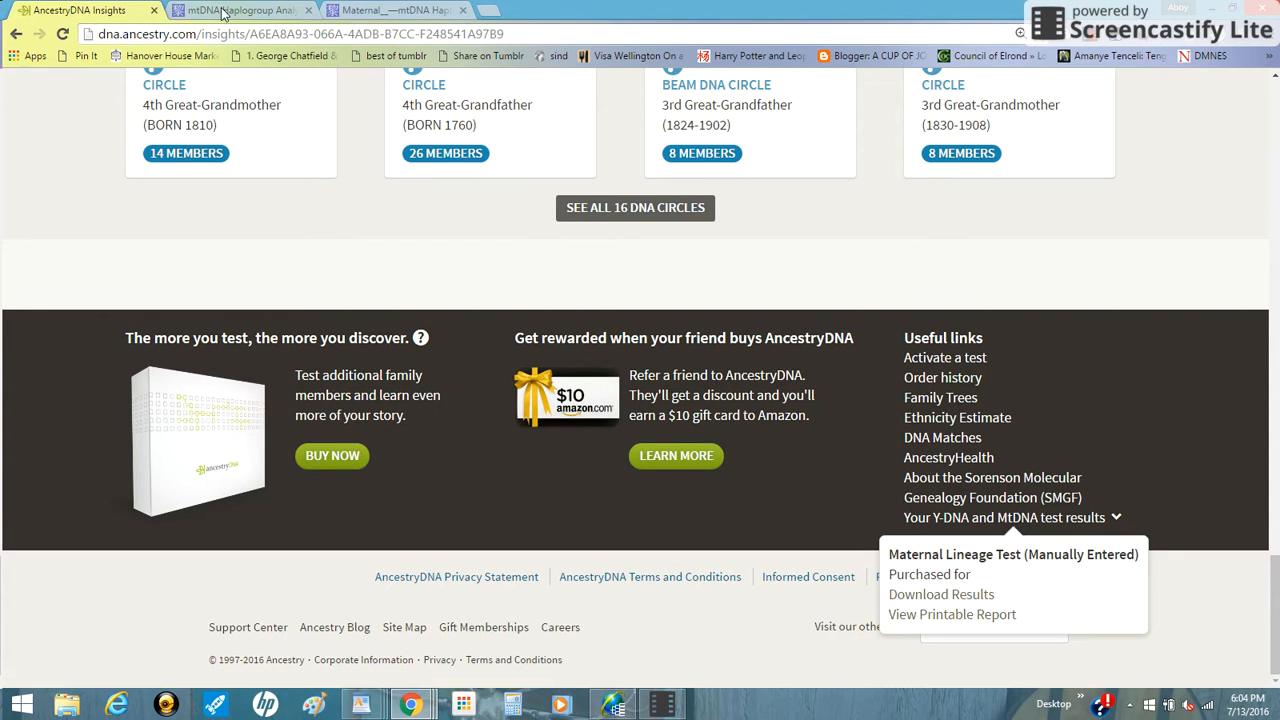
{"action": "mouse_move", "coordinate": [240, 10]}
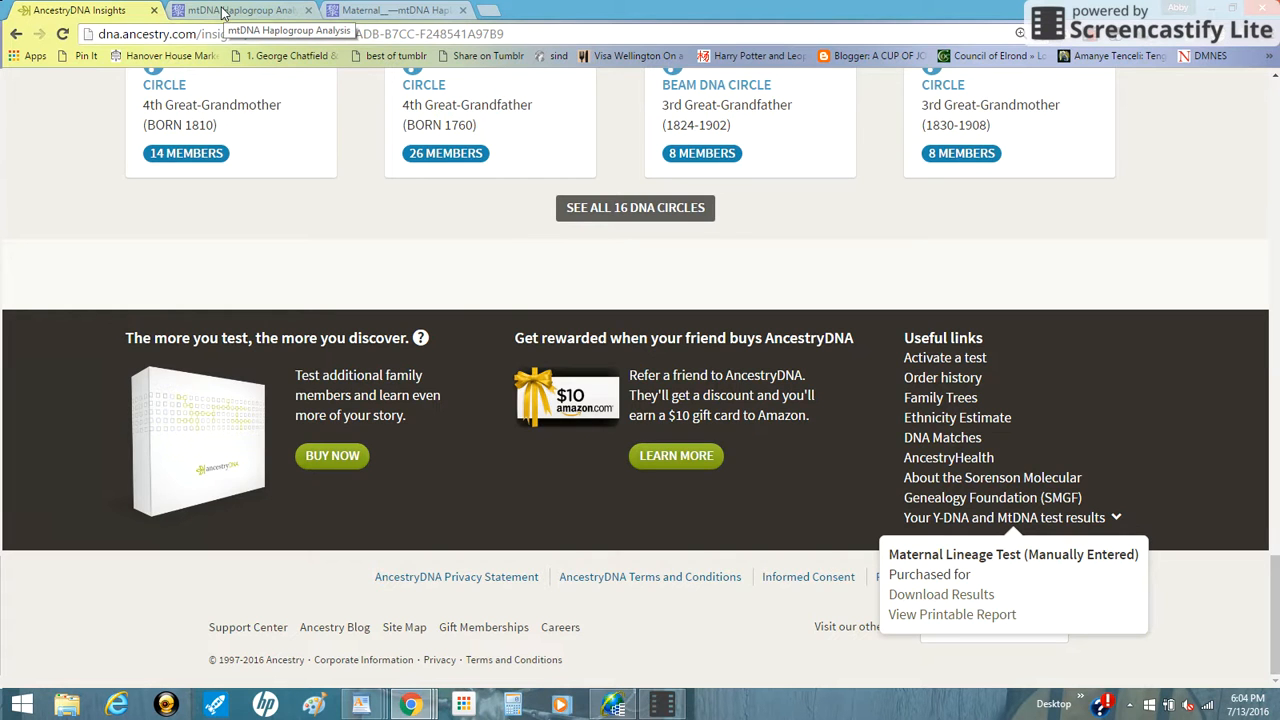
Switch to the mthap mtDNA Haplogroup Analysis tab on dna.jameslick.com
{"action": "left_click", "coordinate": [240, 10]}
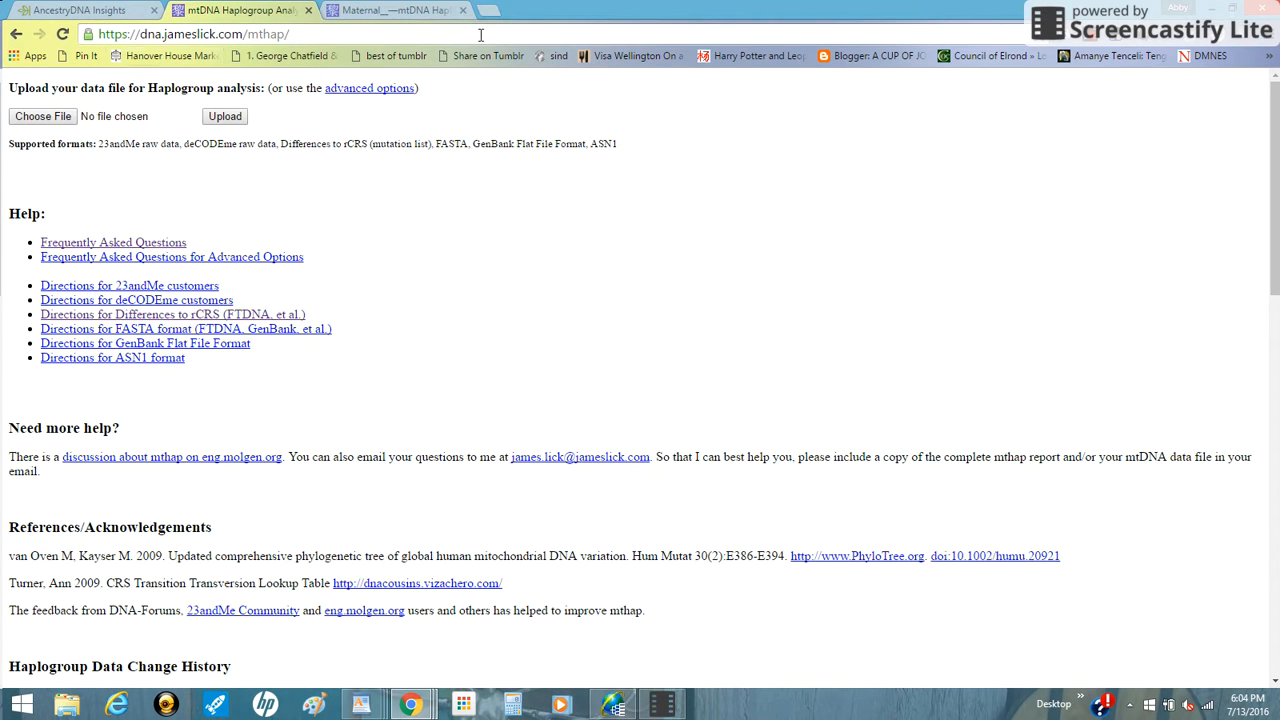
{"action": "mouse_move", "coordinate": [553, 608]}
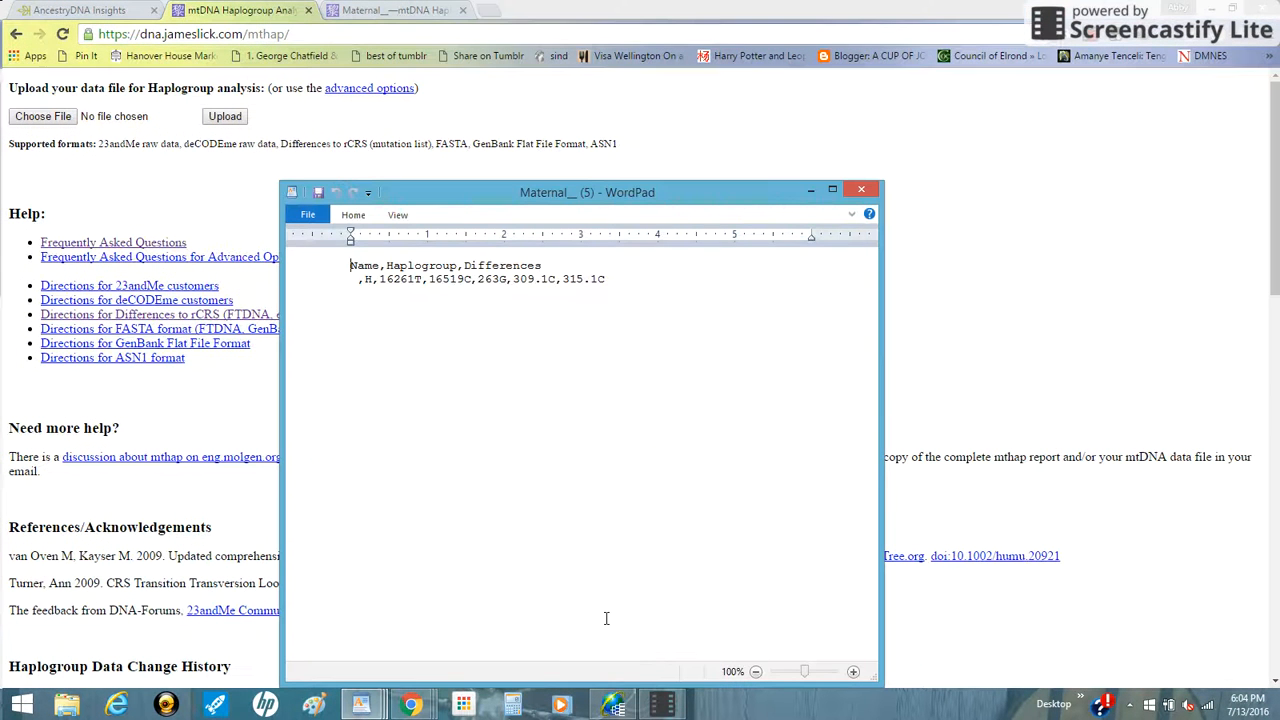
{"action": "mouse_move", "coordinate": [420, 355]}
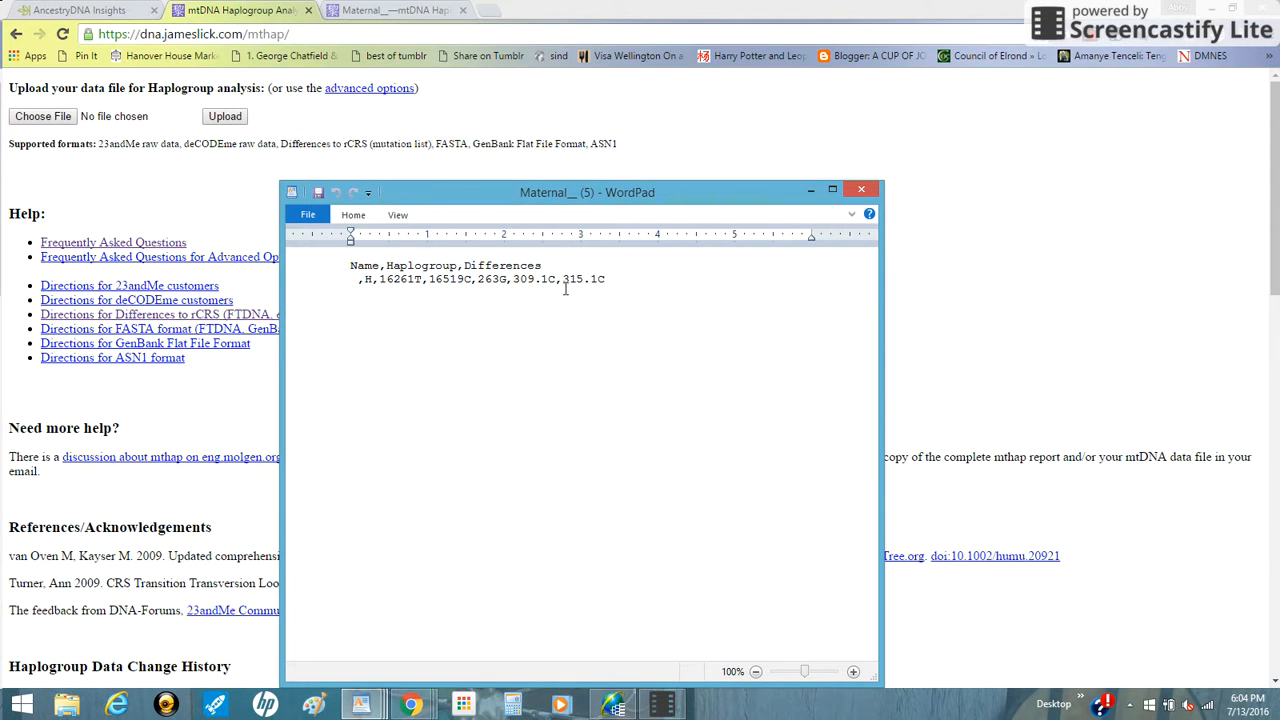
Strip the header and name fields from the Maternal file, leaving markers 16261T 16519C 263G 309.1C 315.1C
{"action": "left_click_drag", "start_coordinate": [545, 265], "coordinate": [470, 279]}
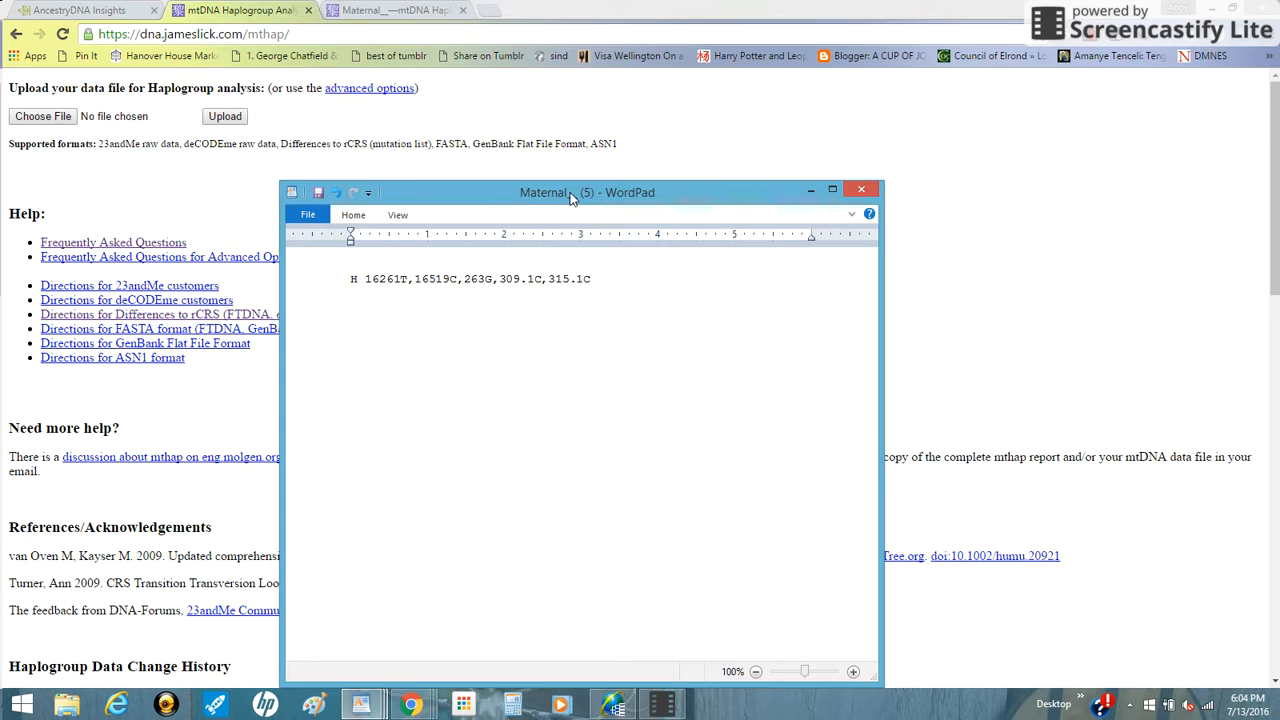
{"action": "left_click", "coordinate": [860, 189]}
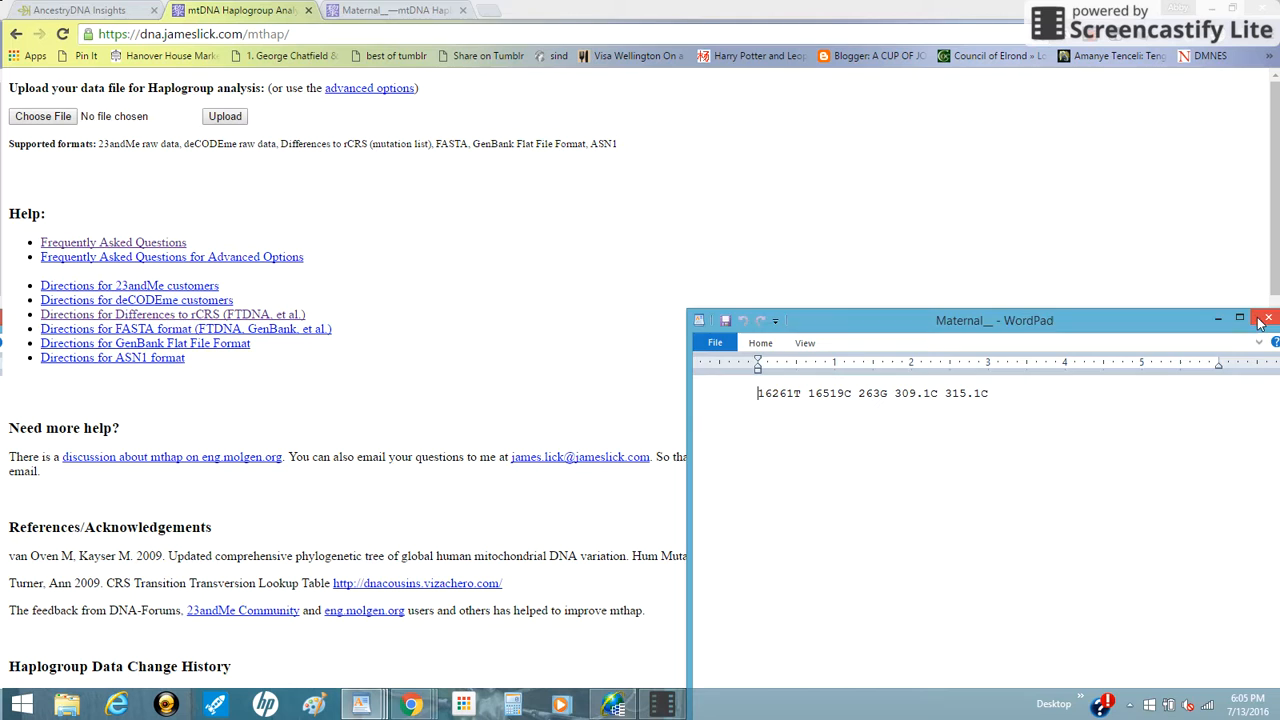
Close the edited Maternal data file in WordPad
{"action": "left_click", "coordinate": [1266, 320]}
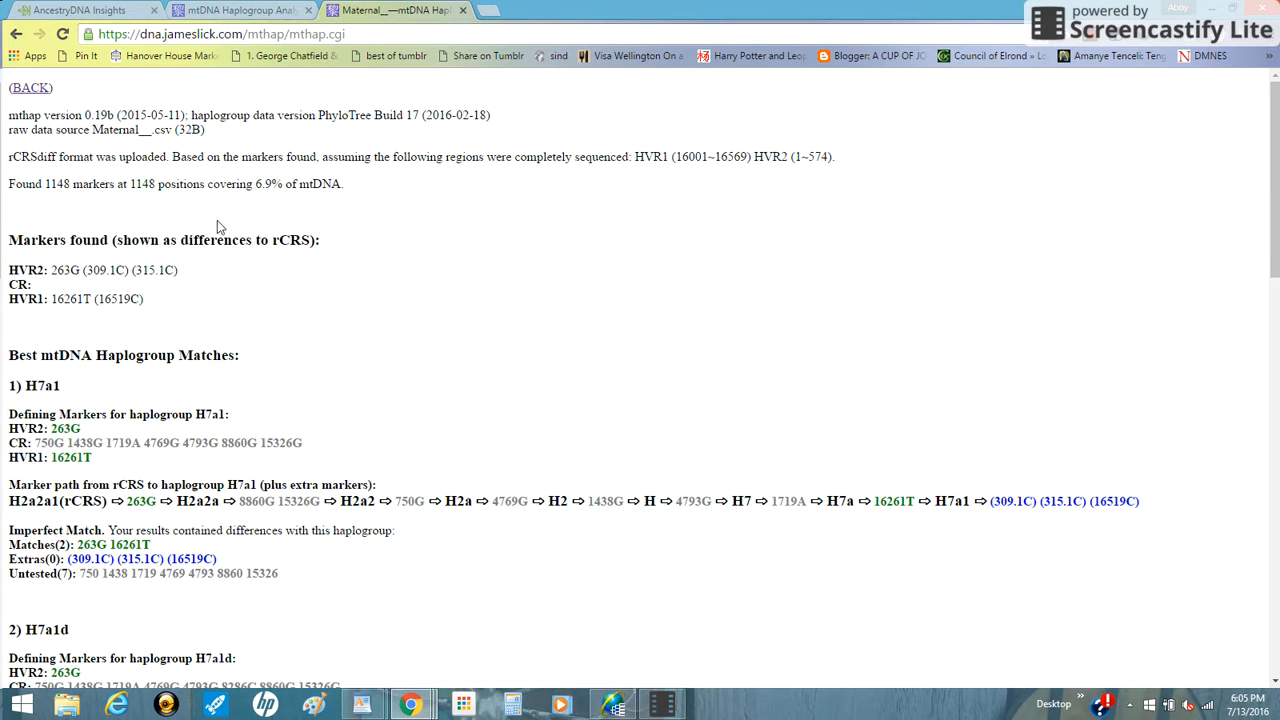
{"action": "mouse_move", "coordinate": [118, 284]}
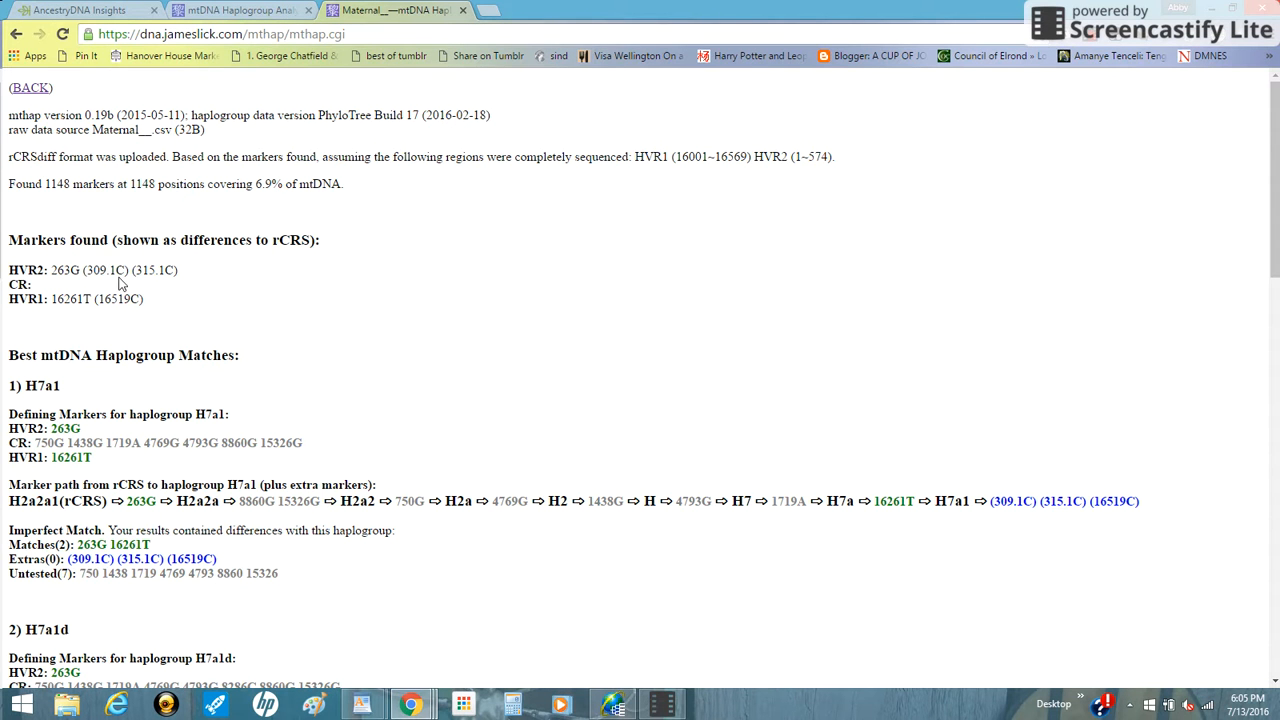
{"action": "mouse_move", "coordinate": [243, 462]}
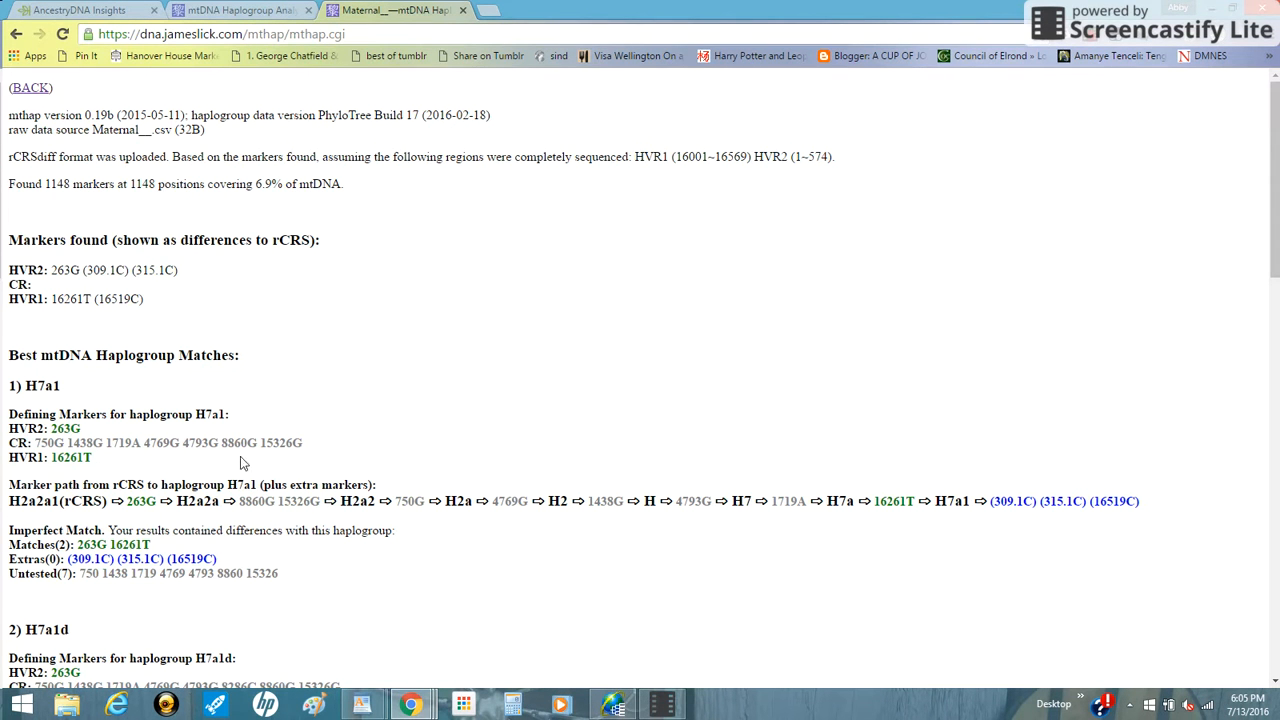
{"action": "mouse_move", "coordinate": [346, 363]}
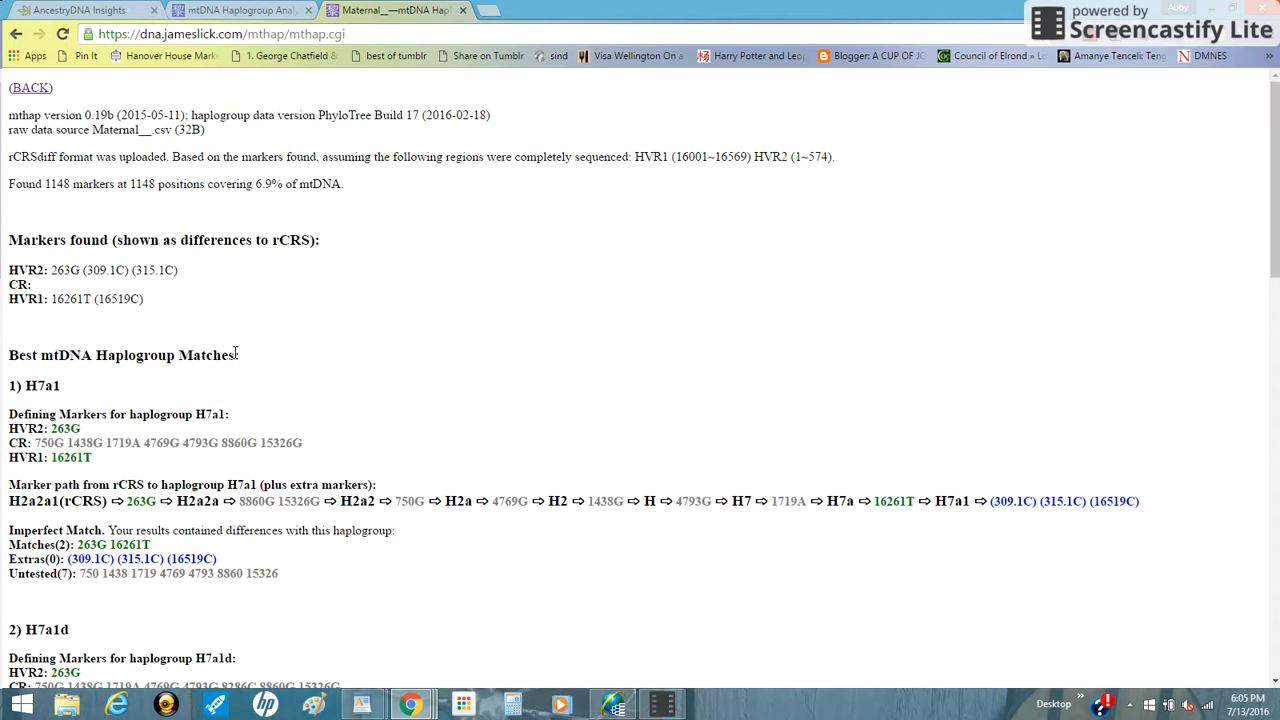
{"action": "mouse_move", "coordinate": [35, 400]}
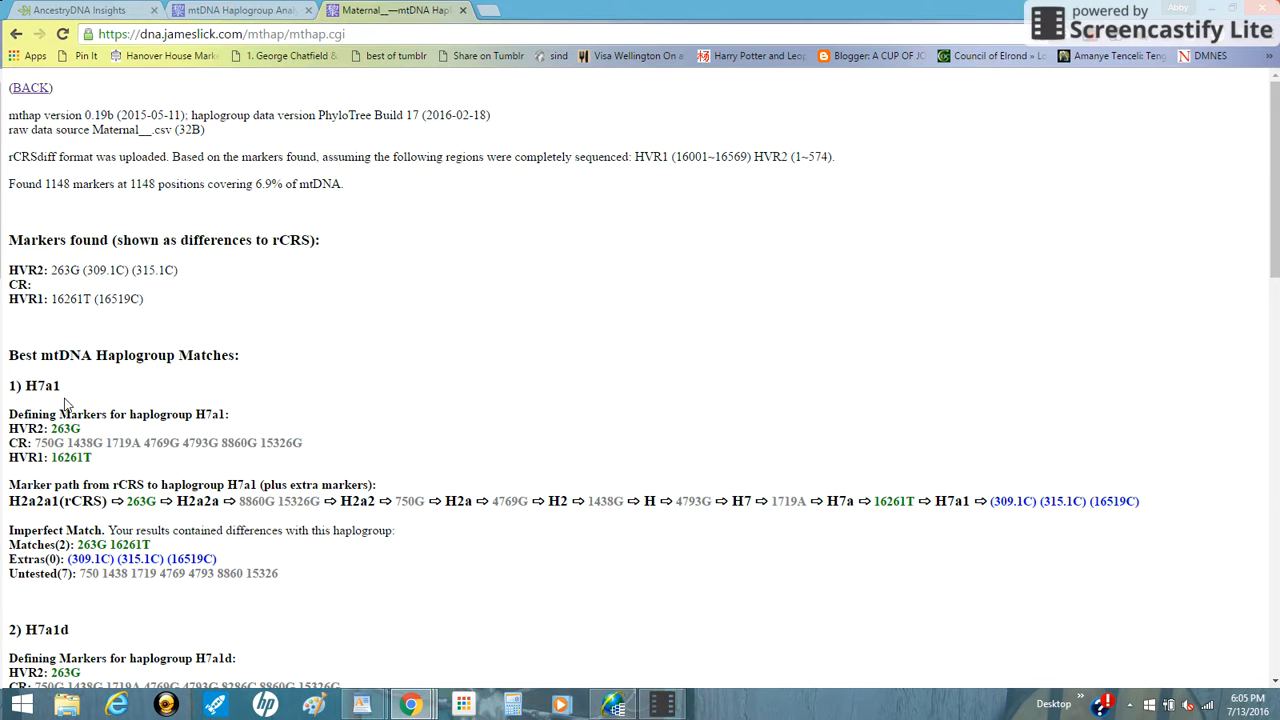
{"action": "mouse_move", "coordinate": [30, 345]}
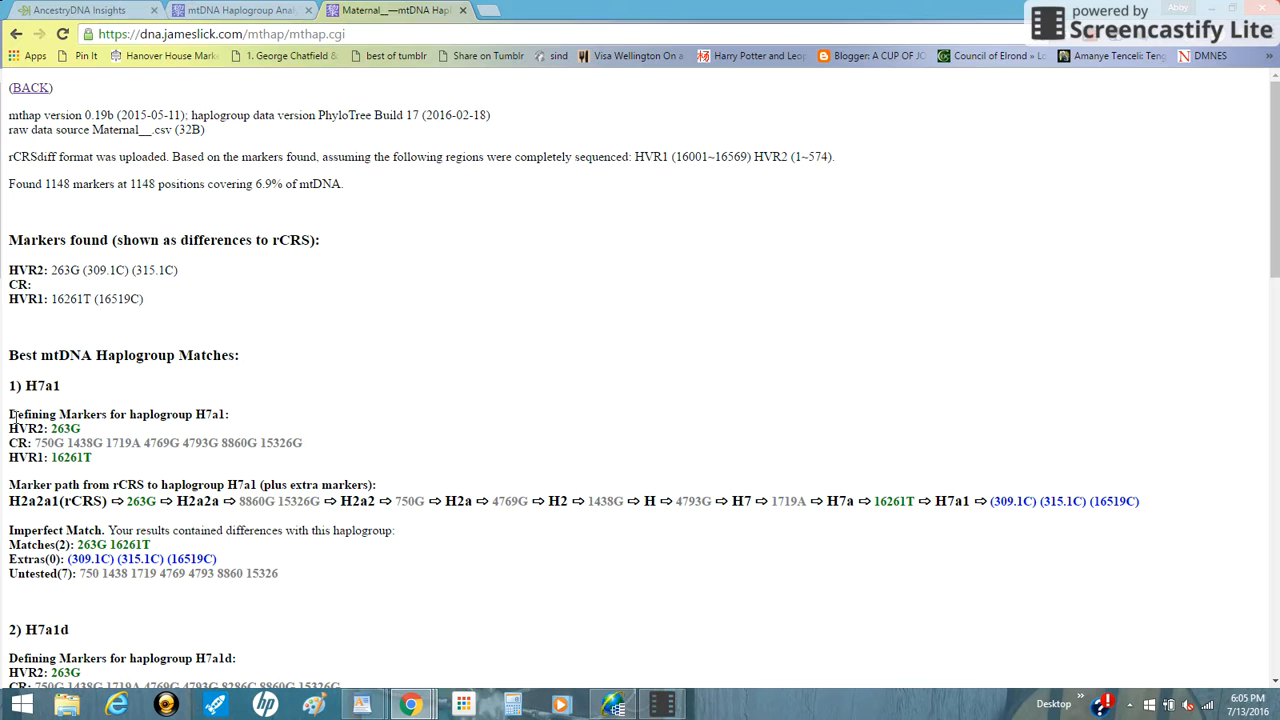
{"action": "mouse_move", "coordinate": [589, 83]}
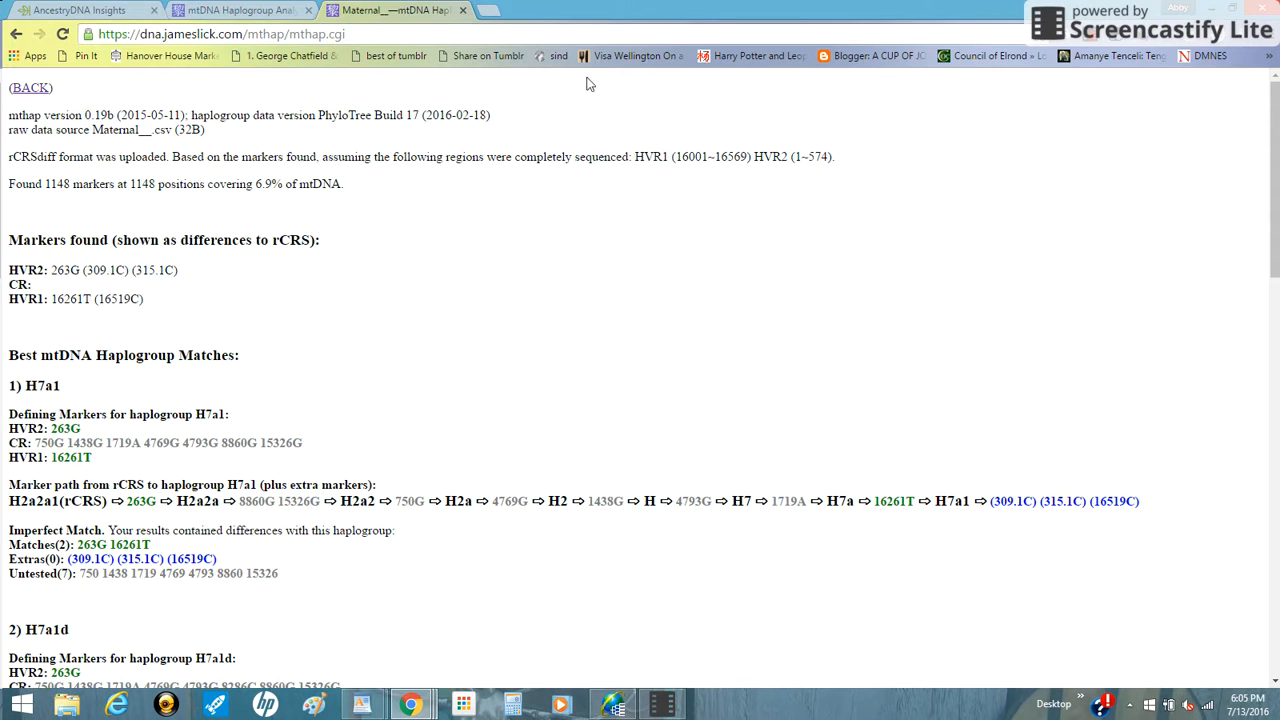
Search Google for 'haplogroup h7a1' in a new tab and scroll through the results
{"action": "left_click", "coordinate": [488, 11]}
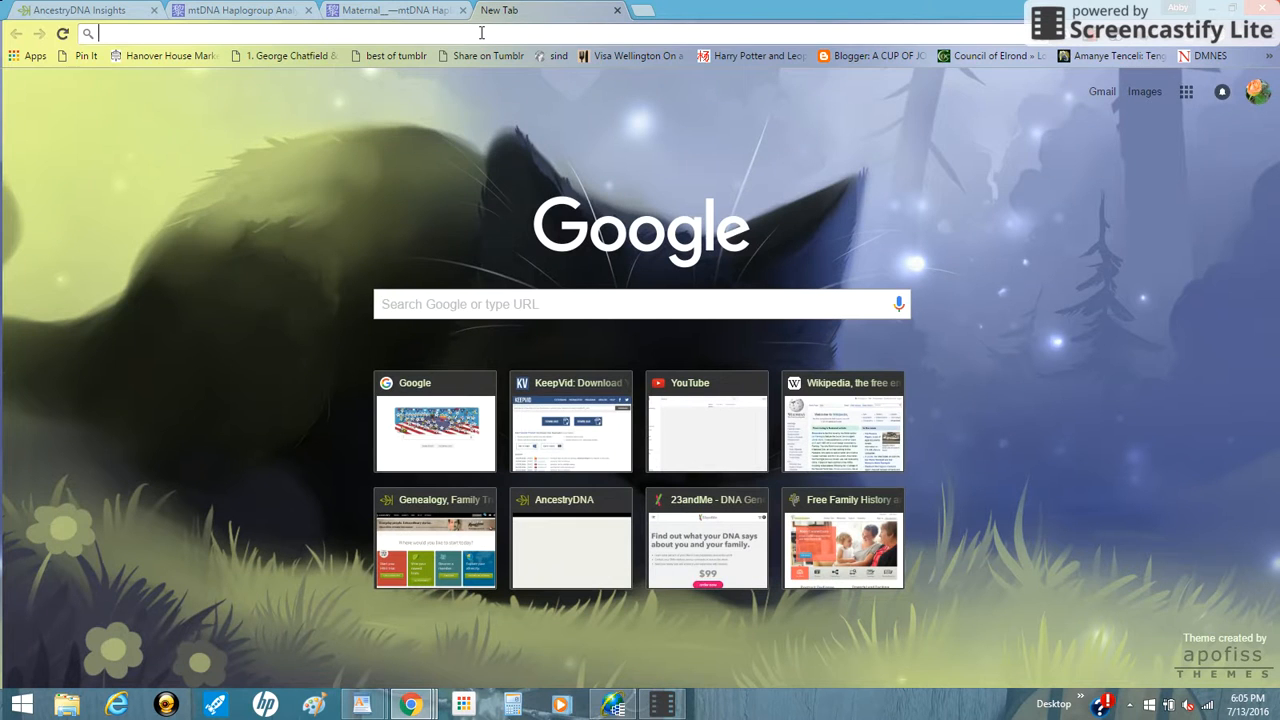
{"action": "type", "text": "google.com"}
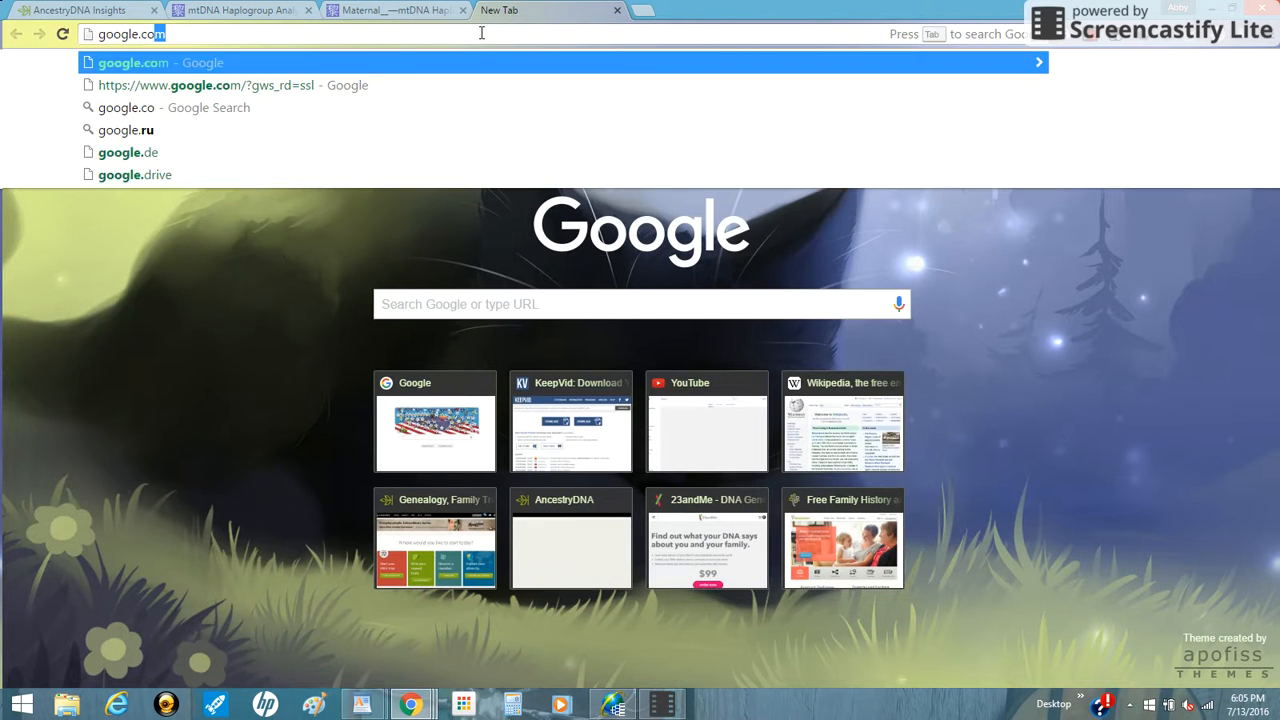
{"action": "type", "text": "h"}
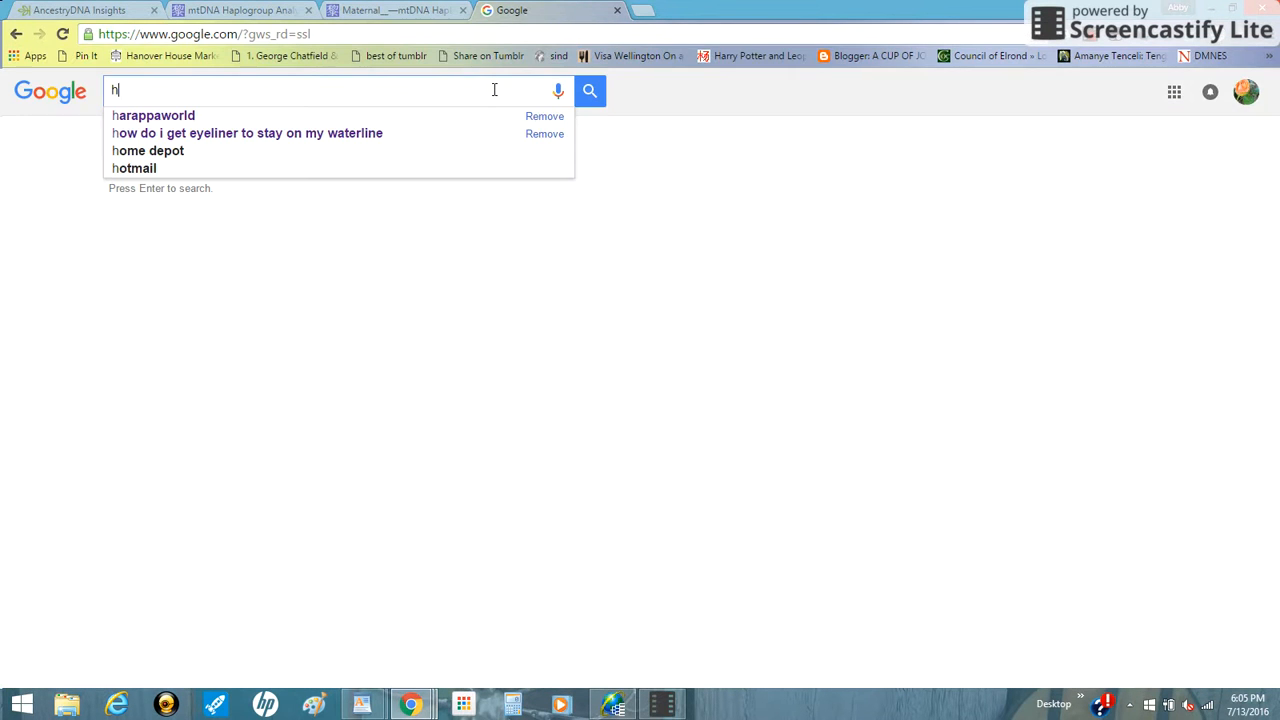
{"action": "type", "text": "aplogroup h7a1"}
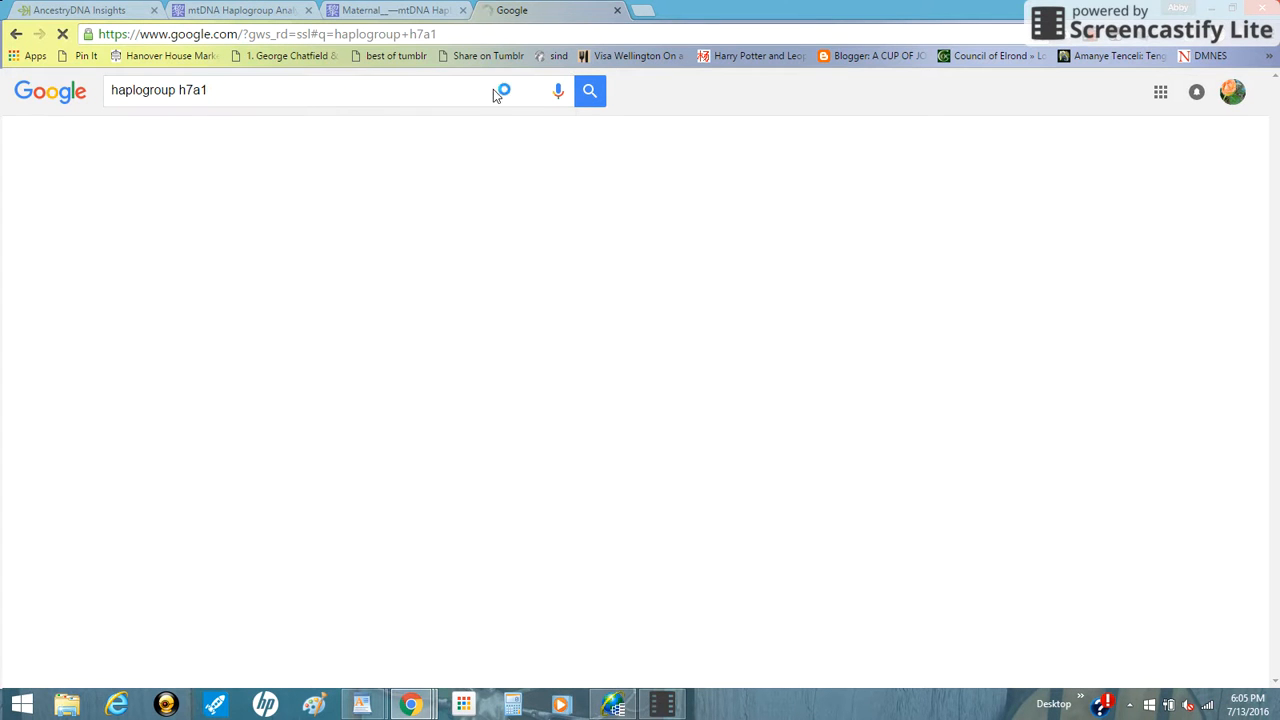
{"action": "left_click", "coordinate": [589, 90]}
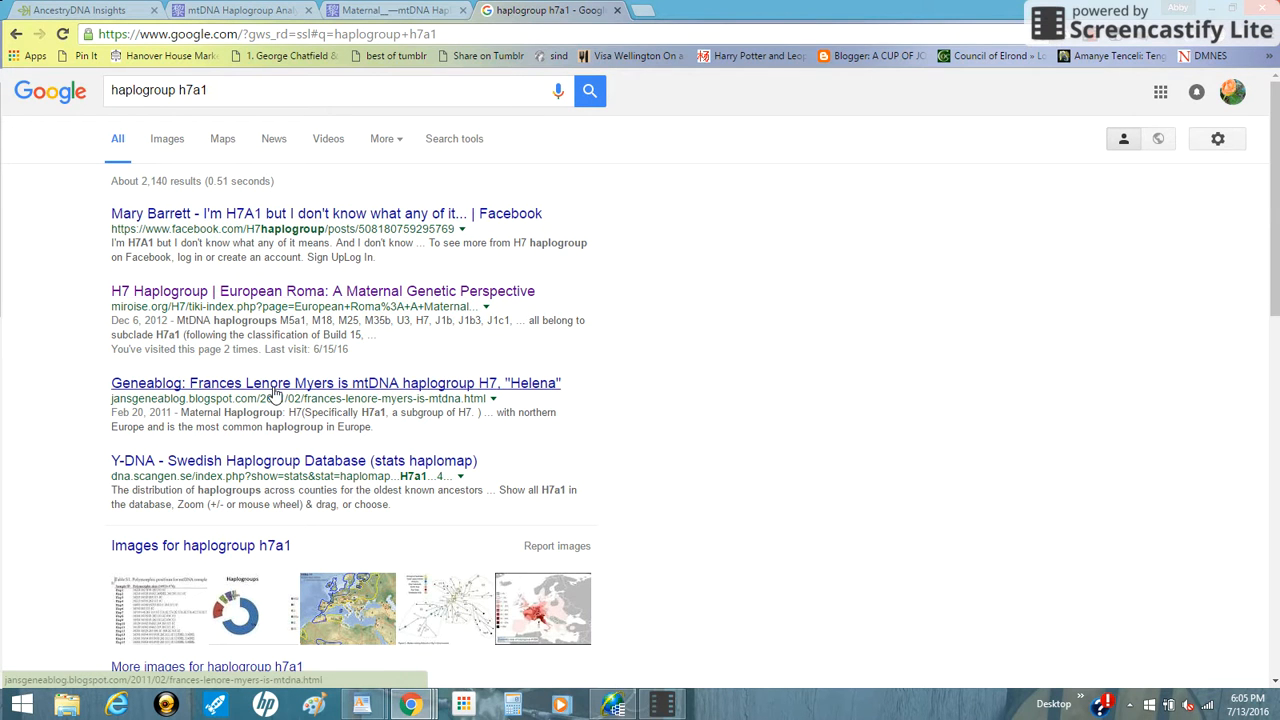
{"action": "scroll", "scroll_direction": "down", "scroll_amount": 3}
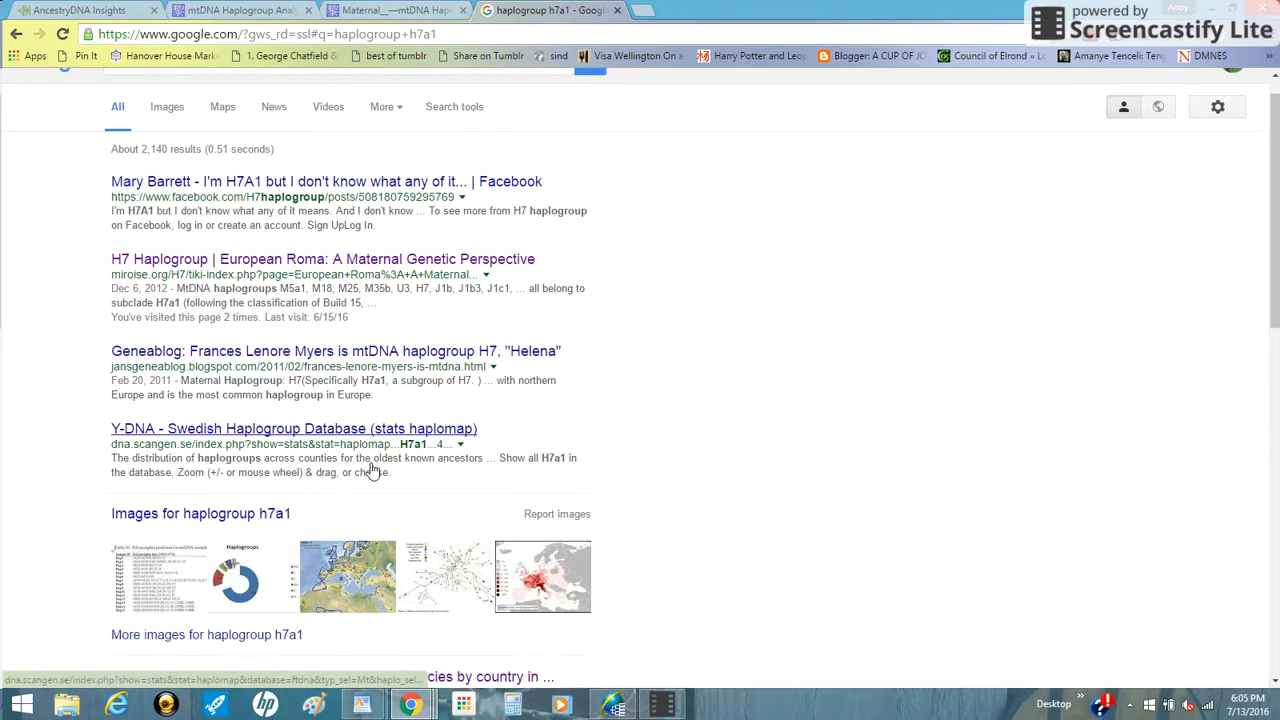
{"action": "scroll", "scroll_direction": "down", "scroll_amount": 3}
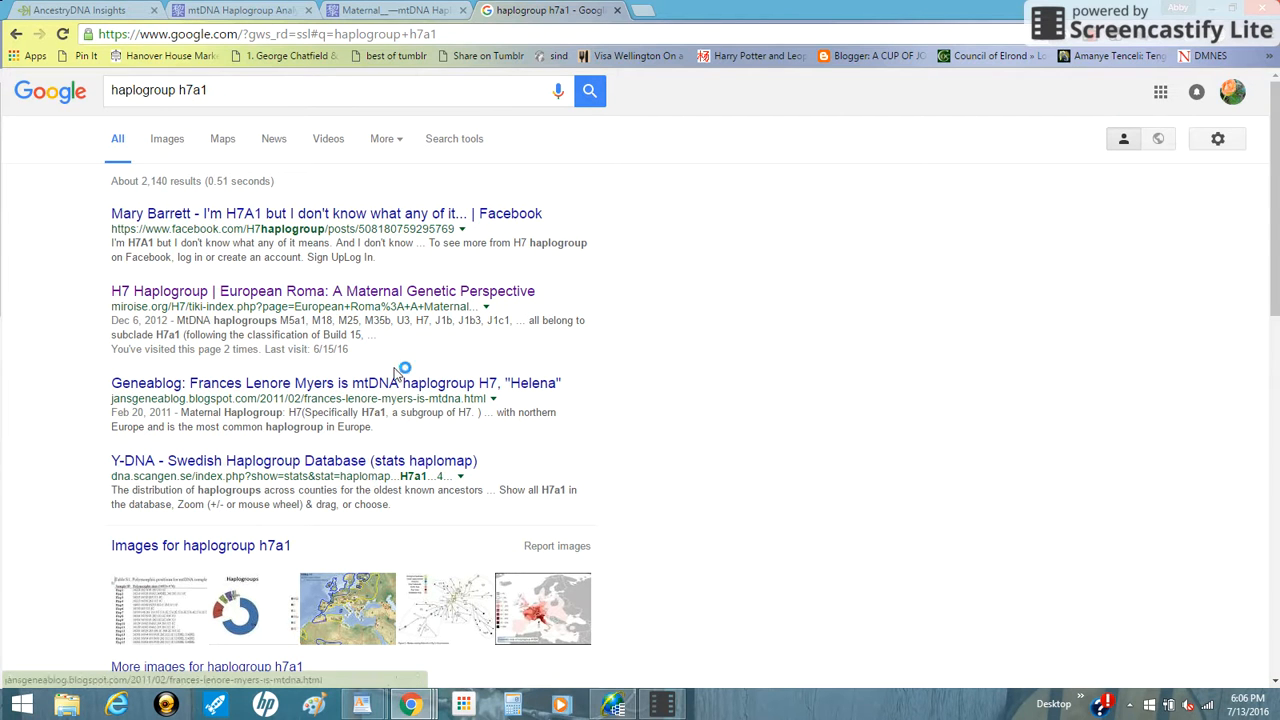
{"action": "left_click", "coordinate": [330, 90]}
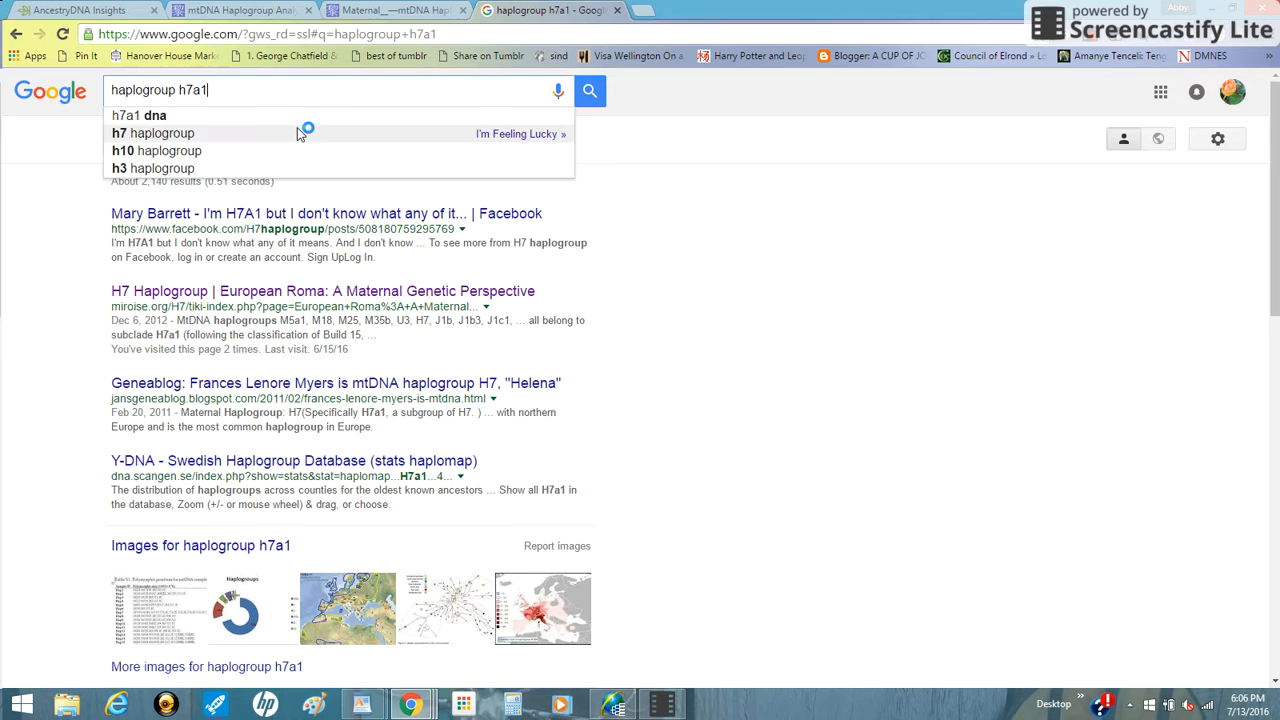
{"action": "mouse_move", "coordinate": [290, 303]}
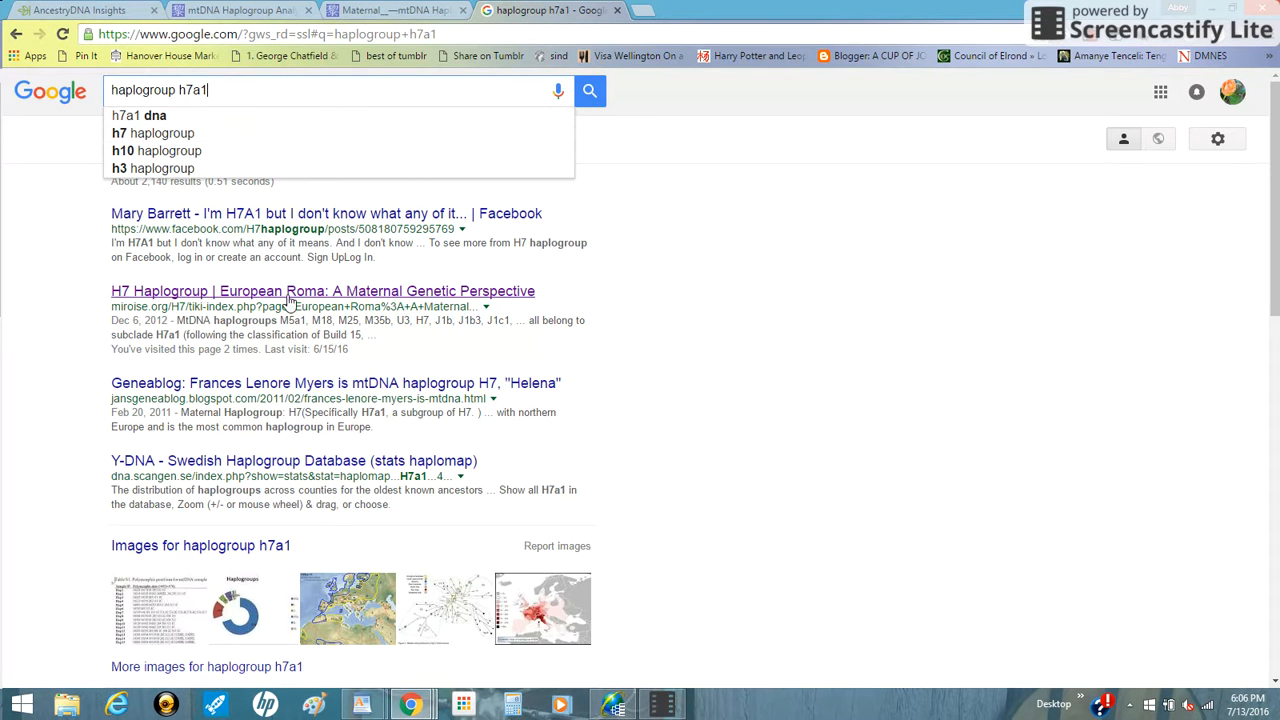
Open the 'H7 Haplogroup | European Roma' result and scroll toward its Table S1 haplotypes
{"action": "left_click", "coordinate": [322, 291]}
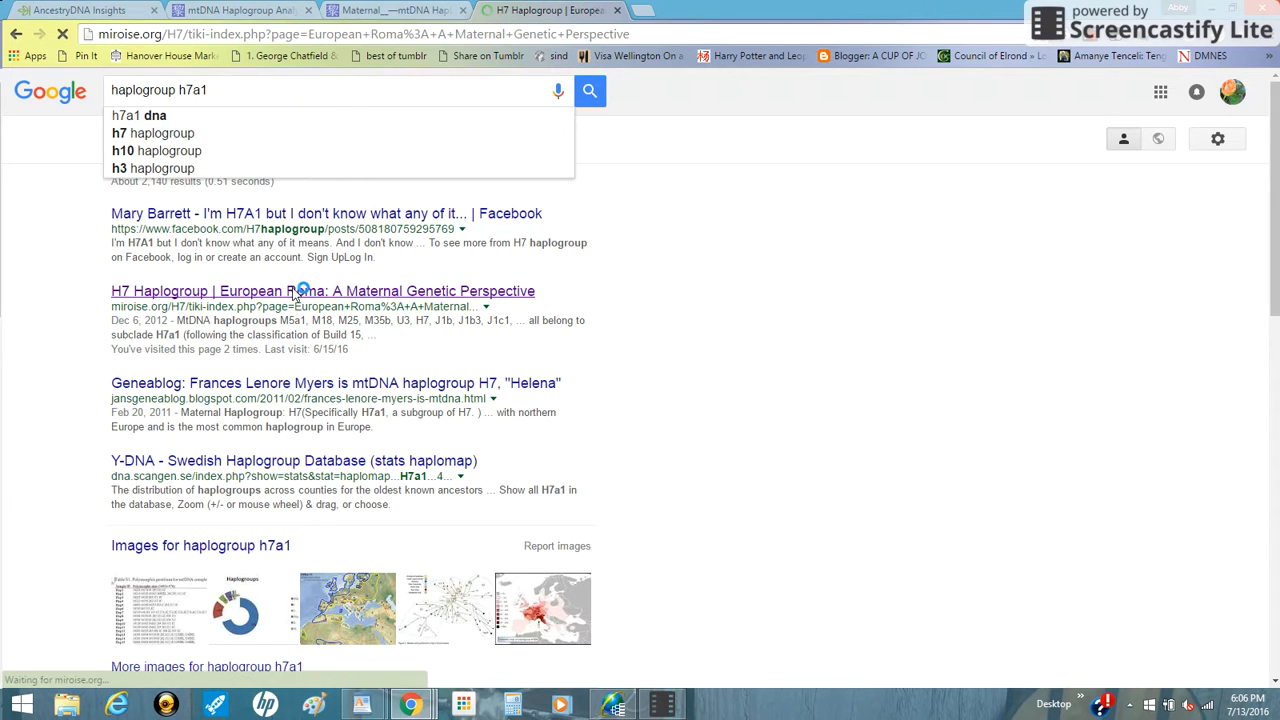
{"action": "left_click", "coordinate": [322, 291]}
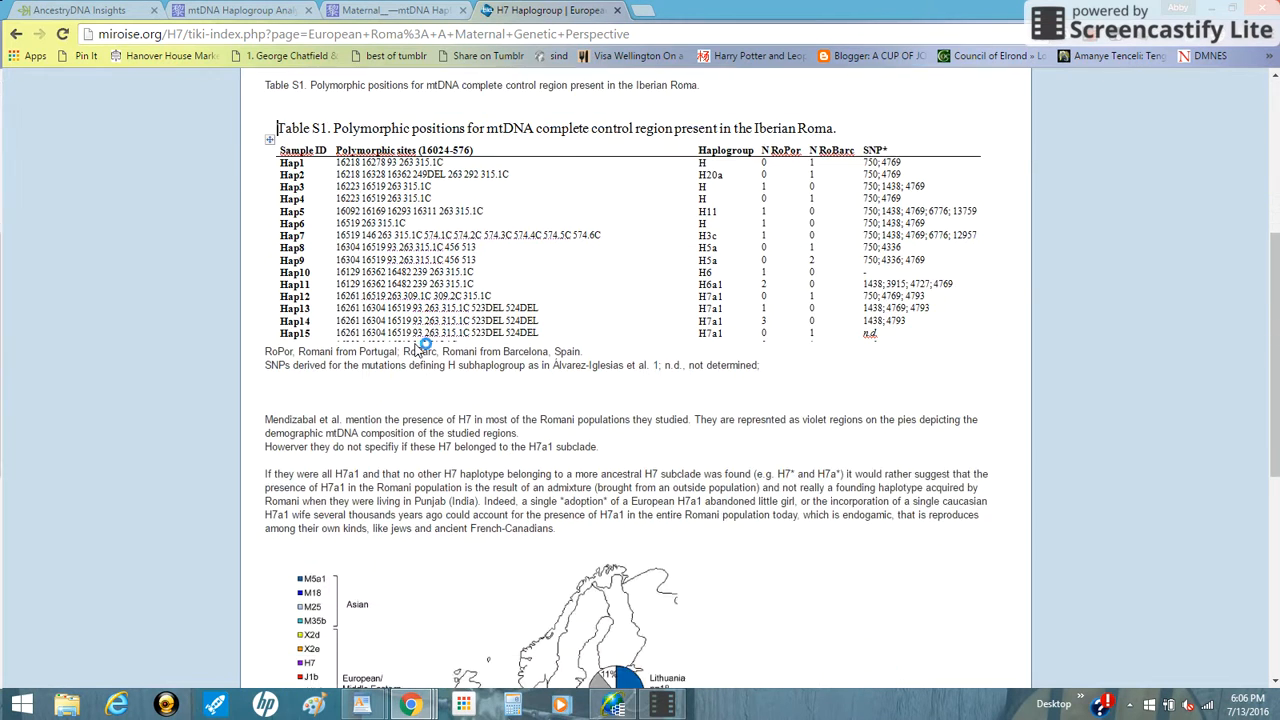
{"action": "scroll", "scroll_direction": "down", "scroll_amount": 3}
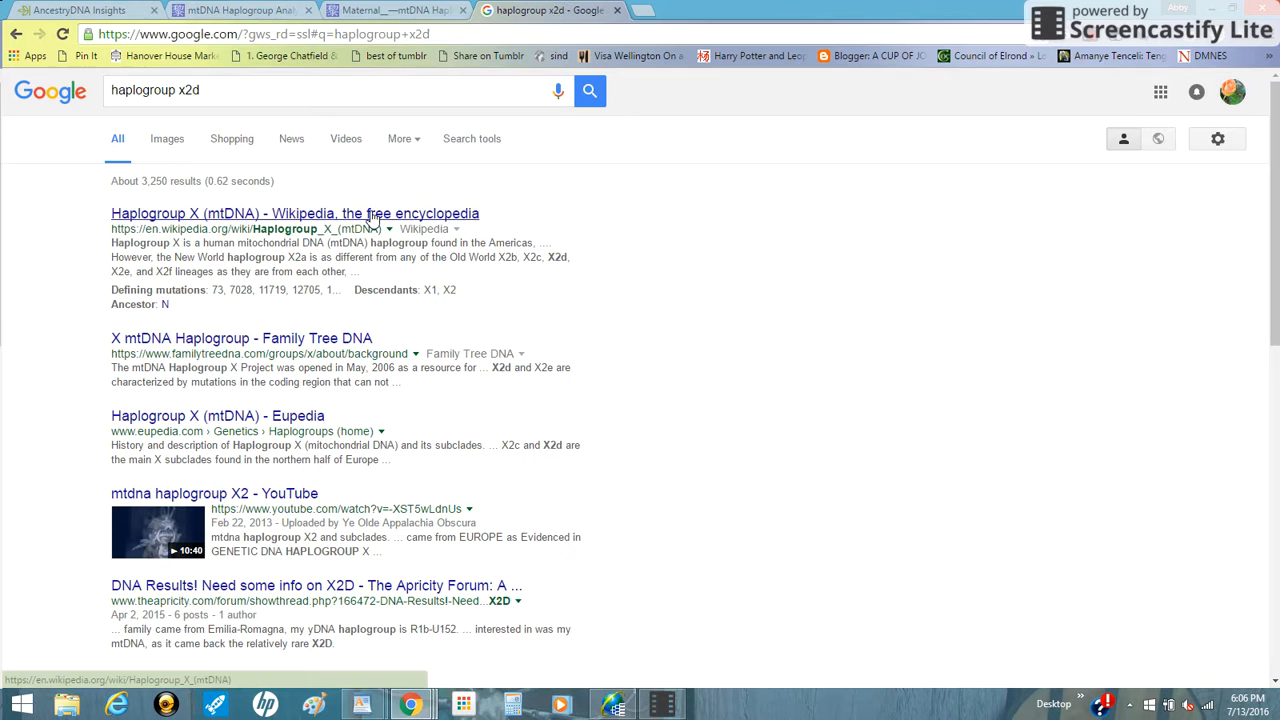
{"action": "mouse_move", "coordinate": [205, 220]}
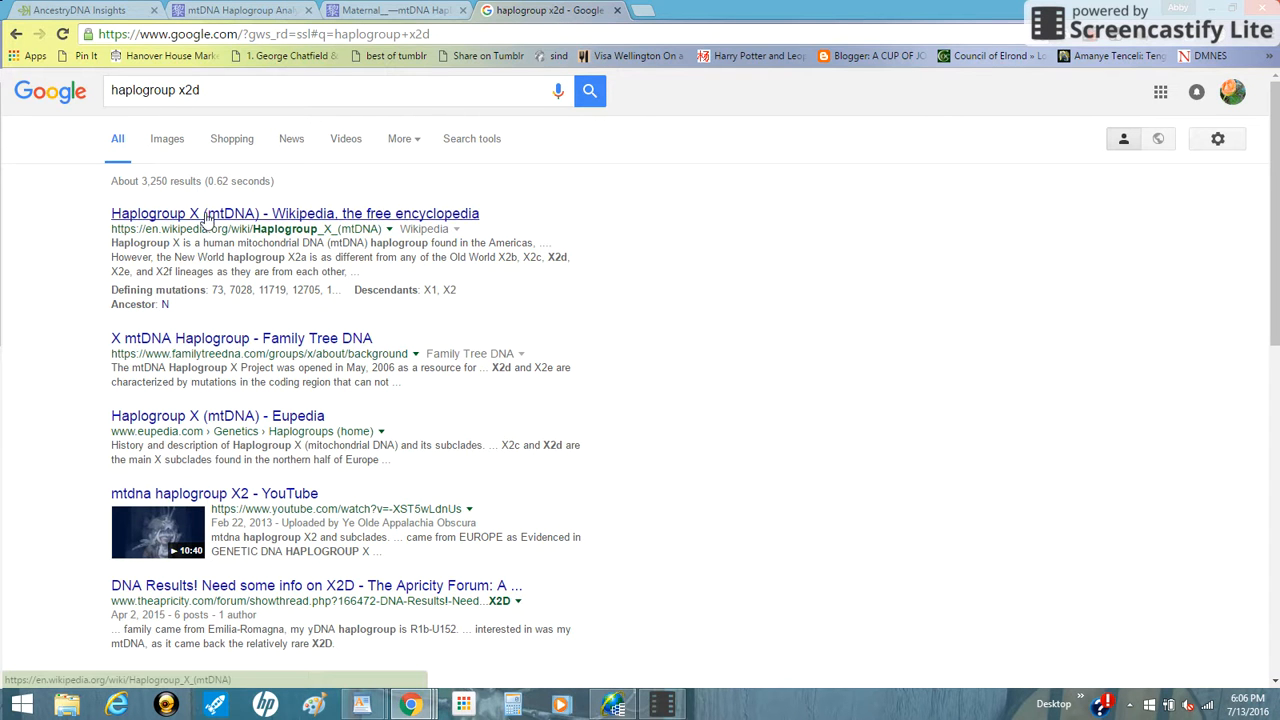
{"action": "mouse_move", "coordinate": [350, 345]}
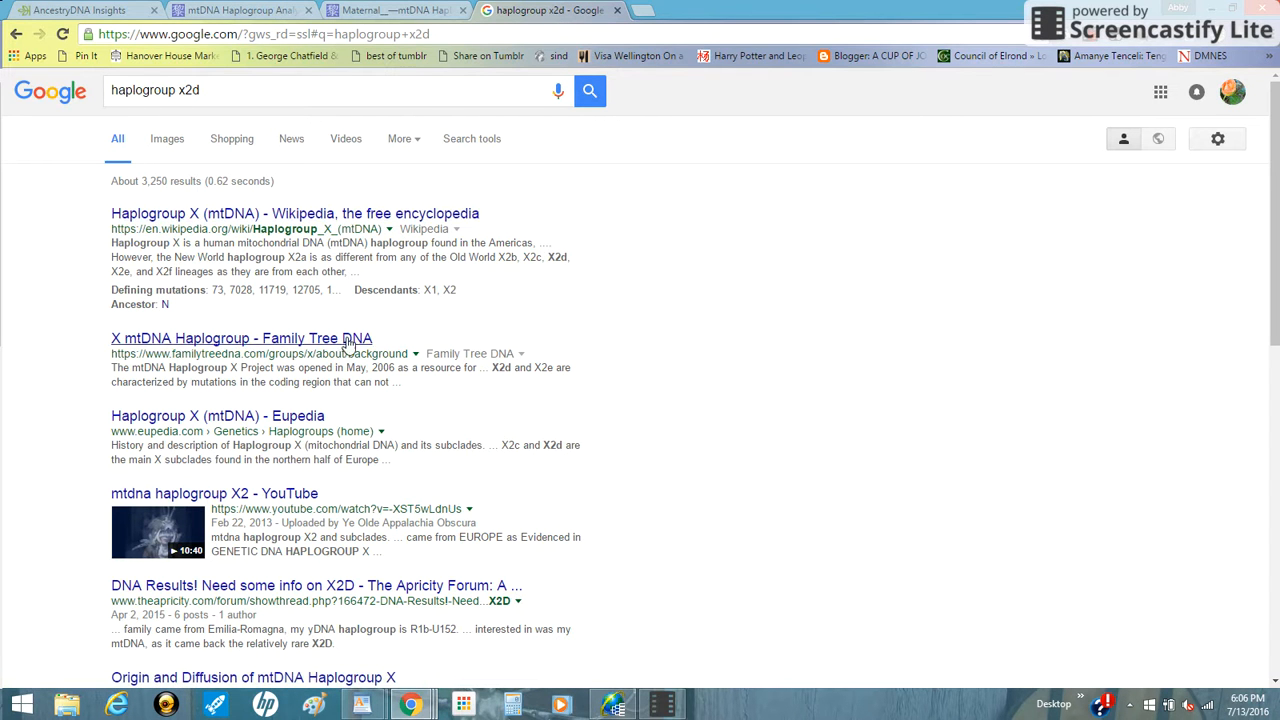
{"action": "mouse_move", "coordinate": [205, 495]}
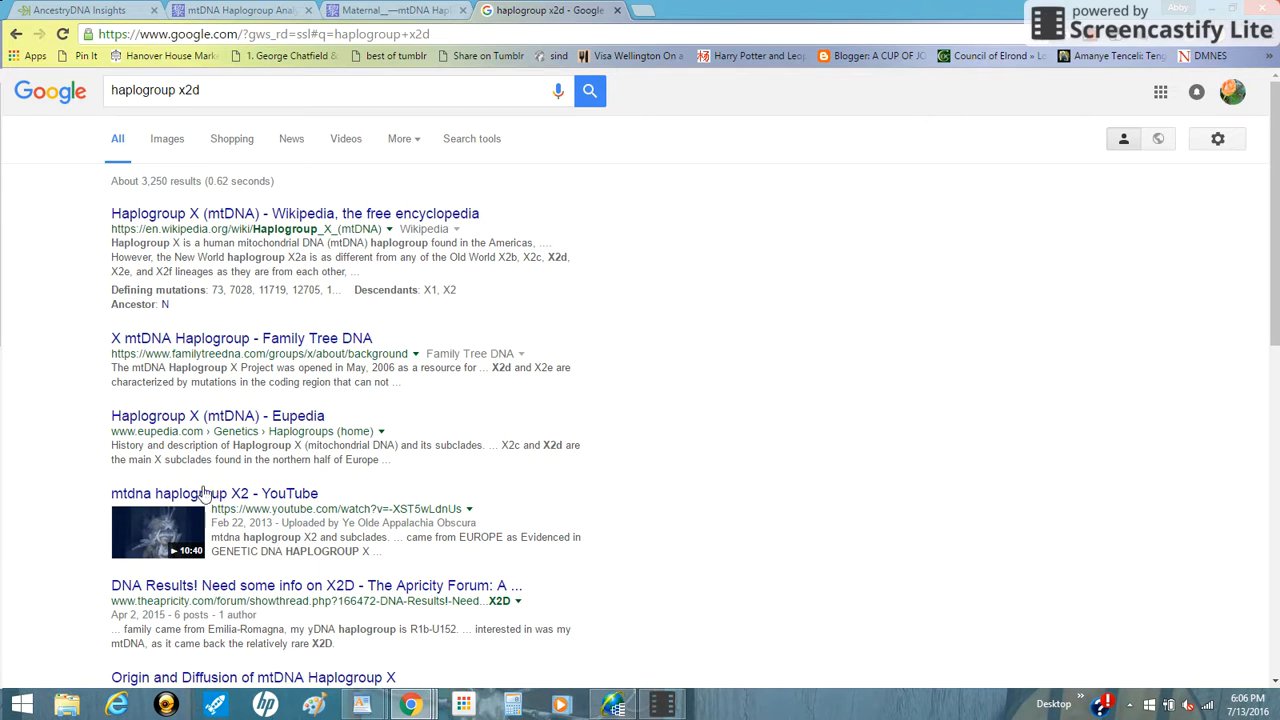
{"action": "mouse_move", "coordinate": [240, 507]}
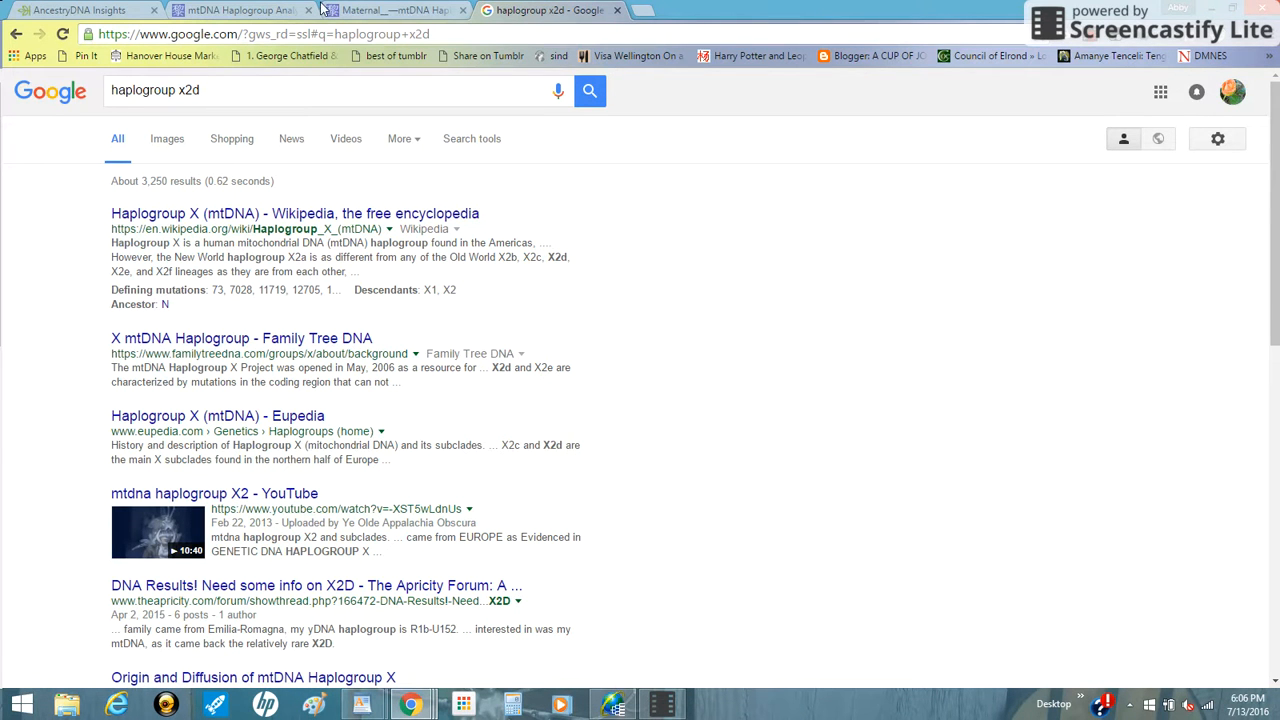
Return to AncestryDNA Insights, download the printable maternal lineage report and open the PDF
{"action": "left_click", "coordinate": [80, 10]}
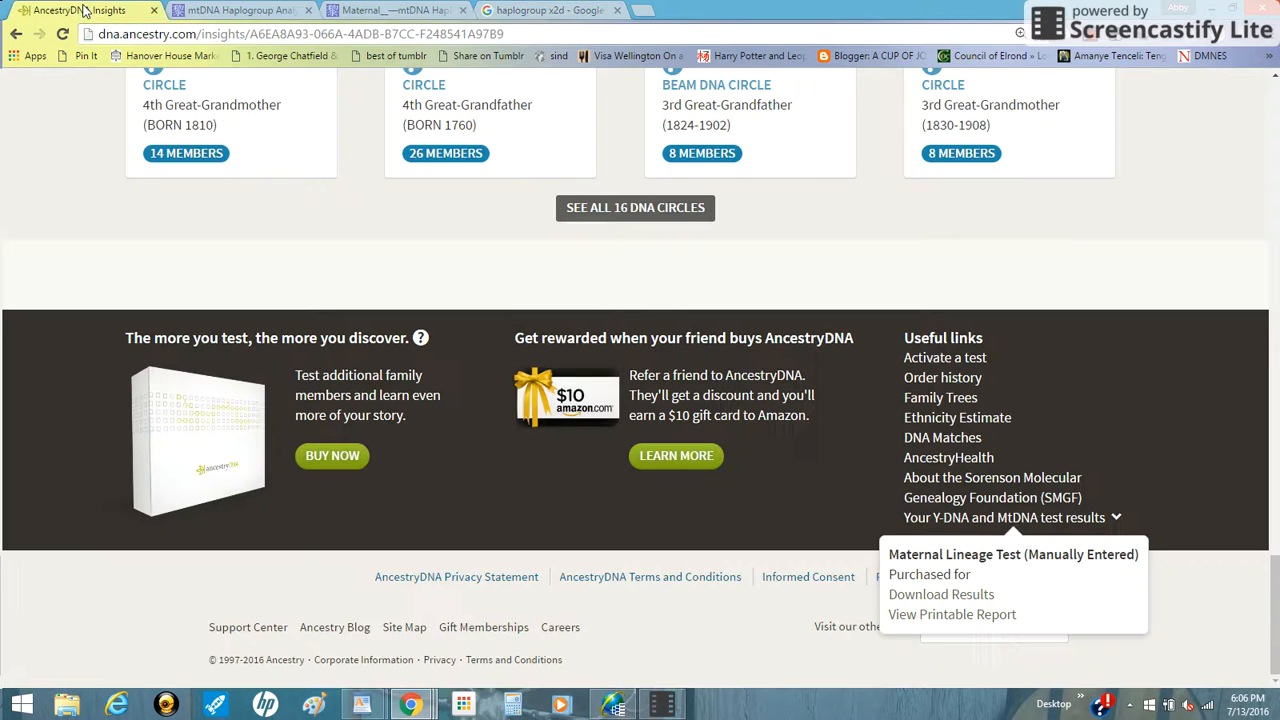
{"action": "mouse_move", "coordinate": [1020, 403]}
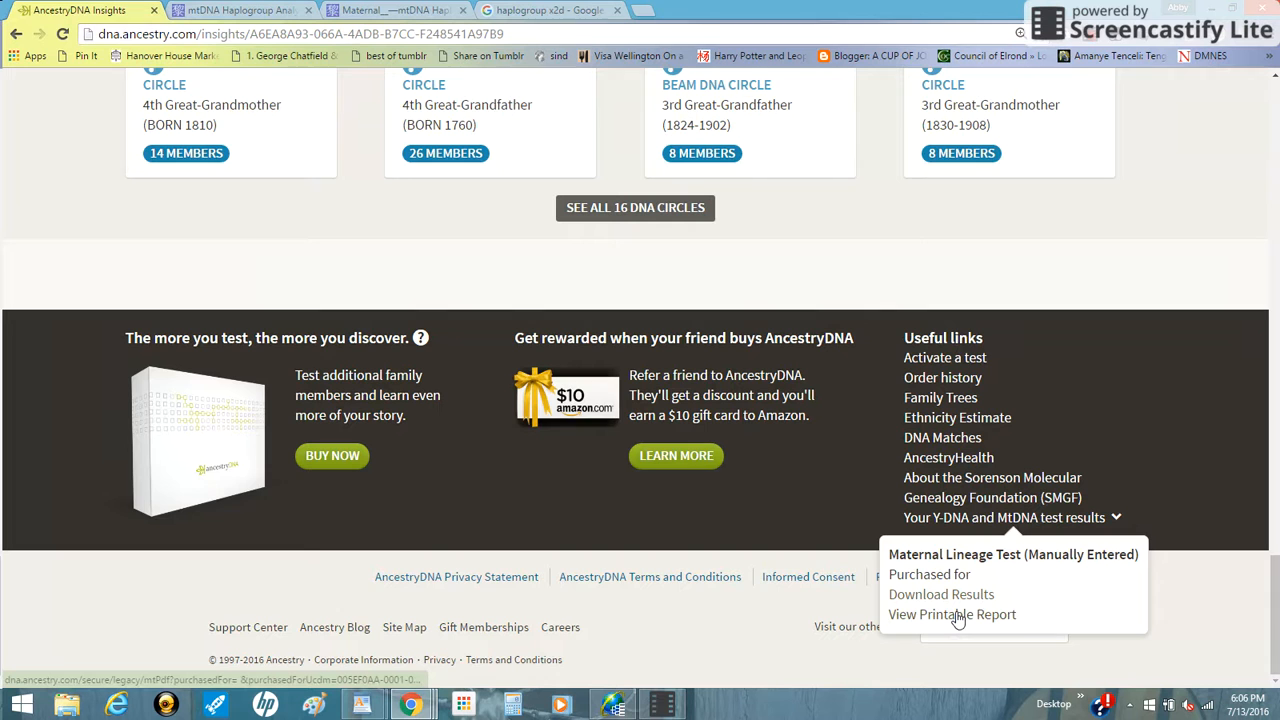
{"action": "left_click", "coordinate": [951, 614]}
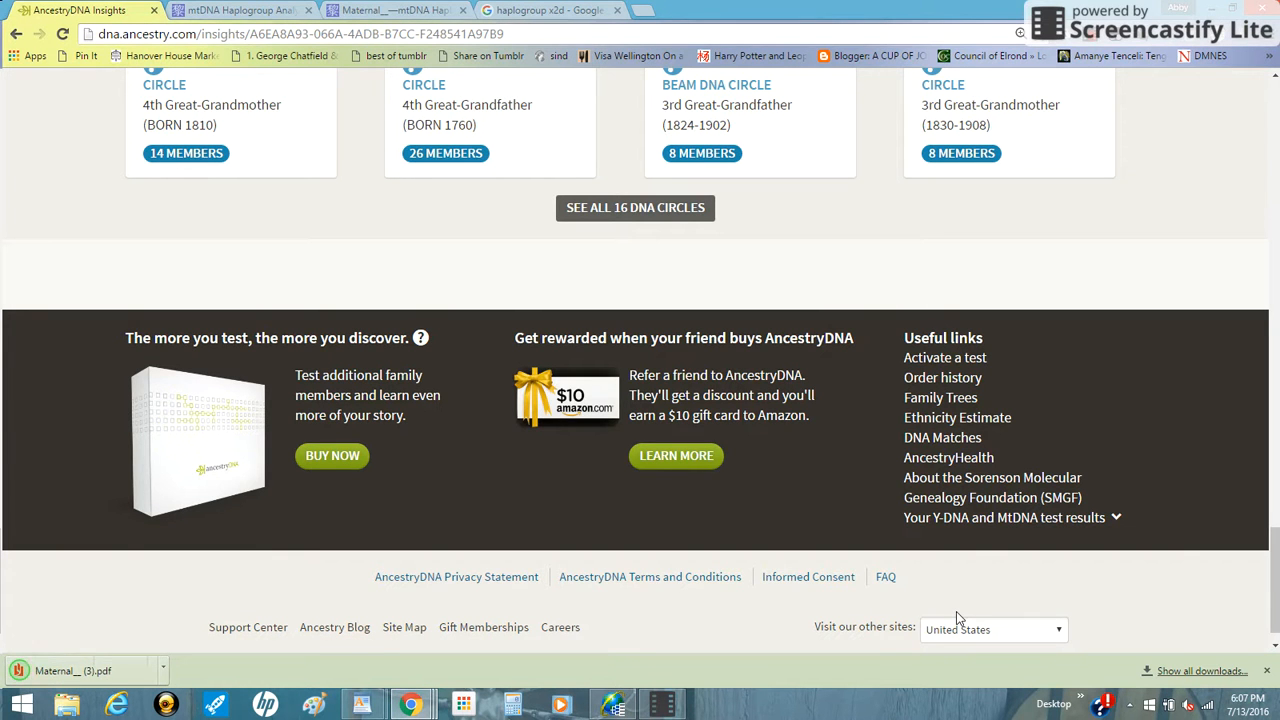
{"action": "mouse_move", "coordinate": [688, 656]}
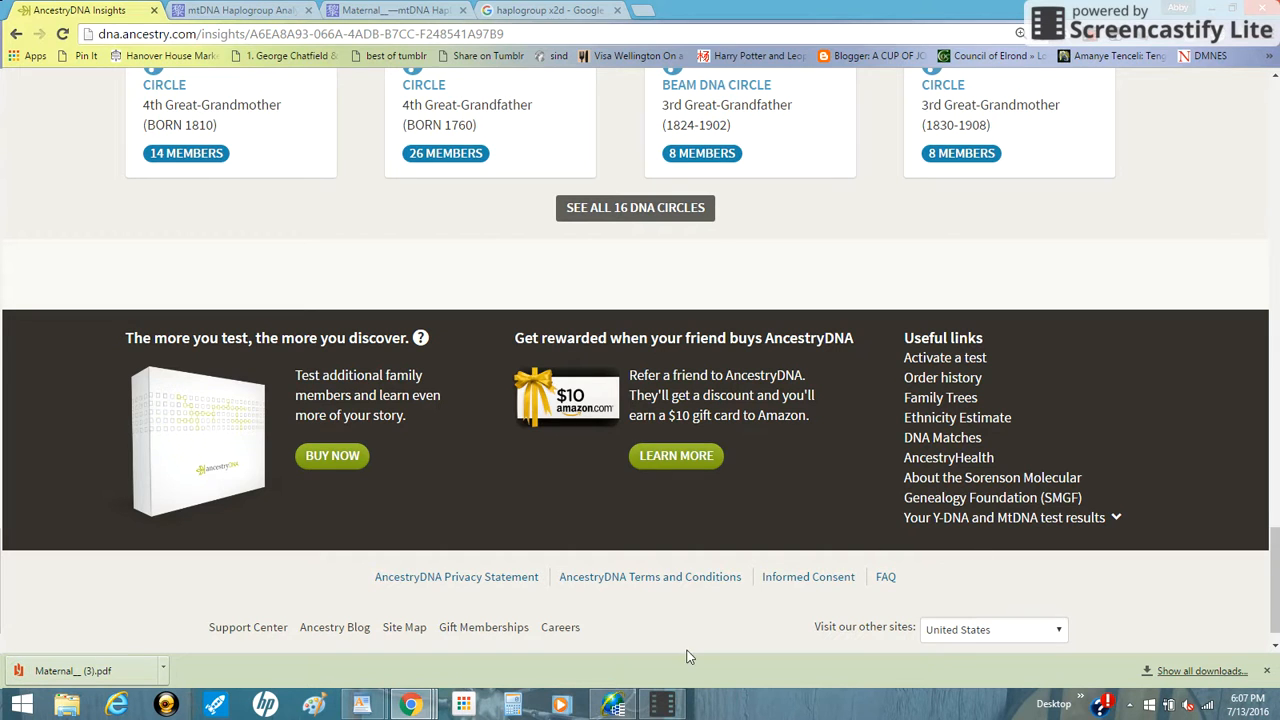
{"action": "left_click", "coordinate": [240, 10]}
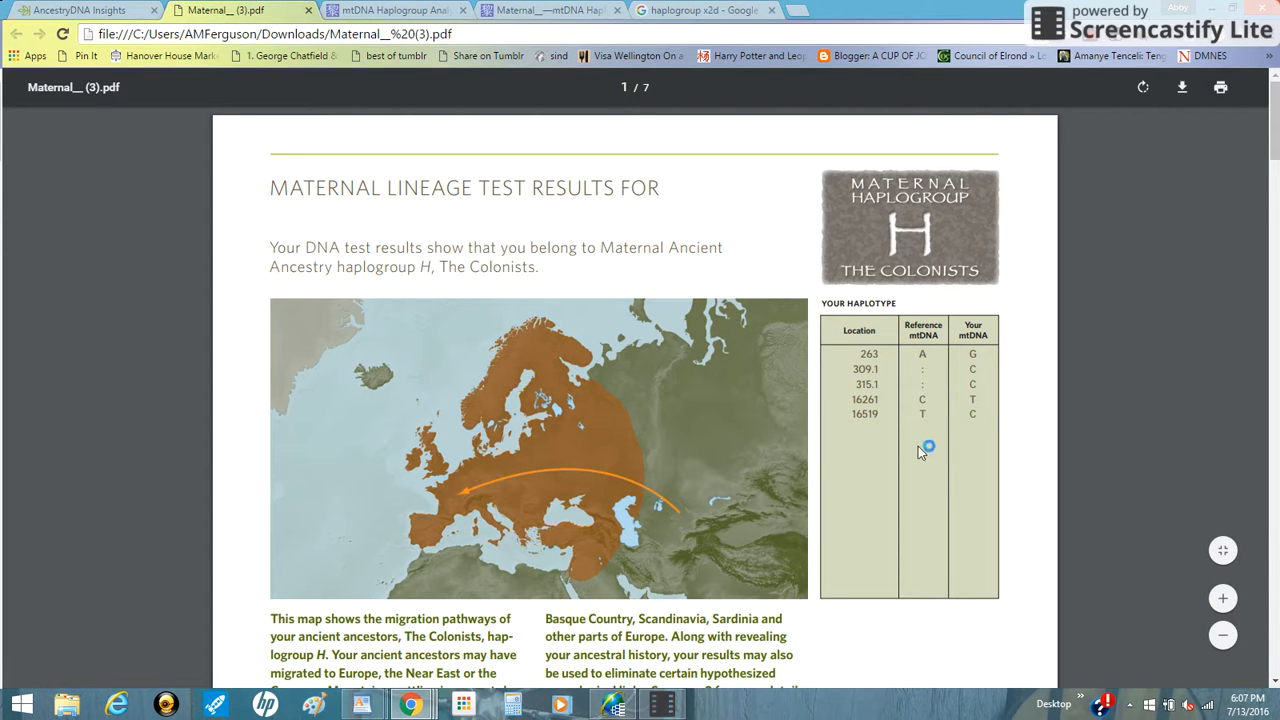
{"action": "mouse_move", "coordinate": [893, 288]}
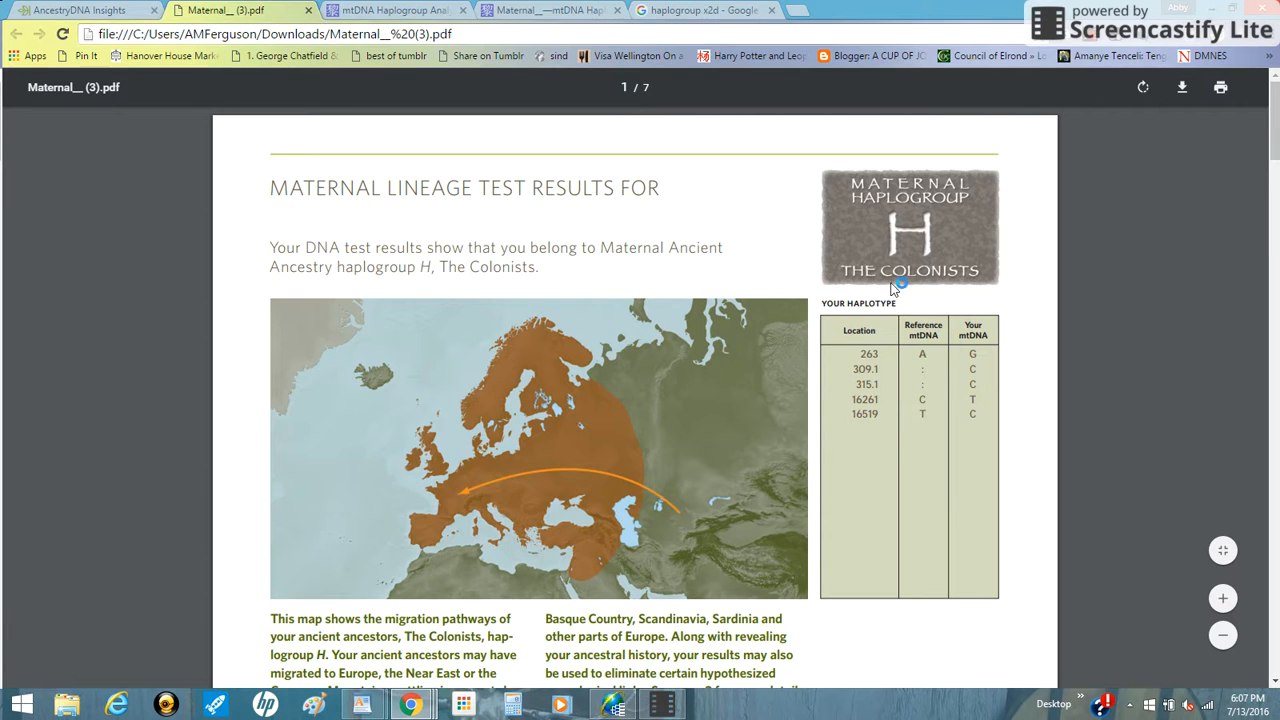
{"action": "mouse_move", "coordinate": [916, 200]}
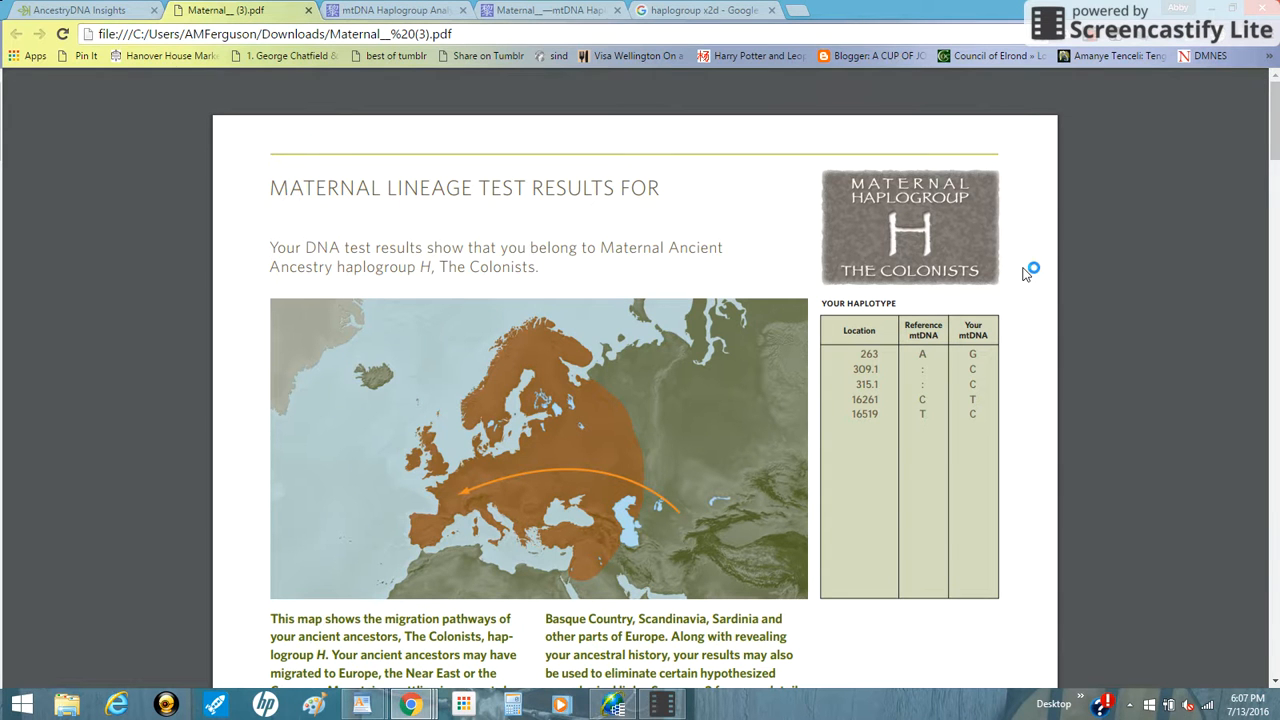
Scroll through the Maternal Lineage Test PDF to page 6, Part II: Digging Deeper
{"action": "scroll", "scroll_direction": "down", "scroll_amount": 3}
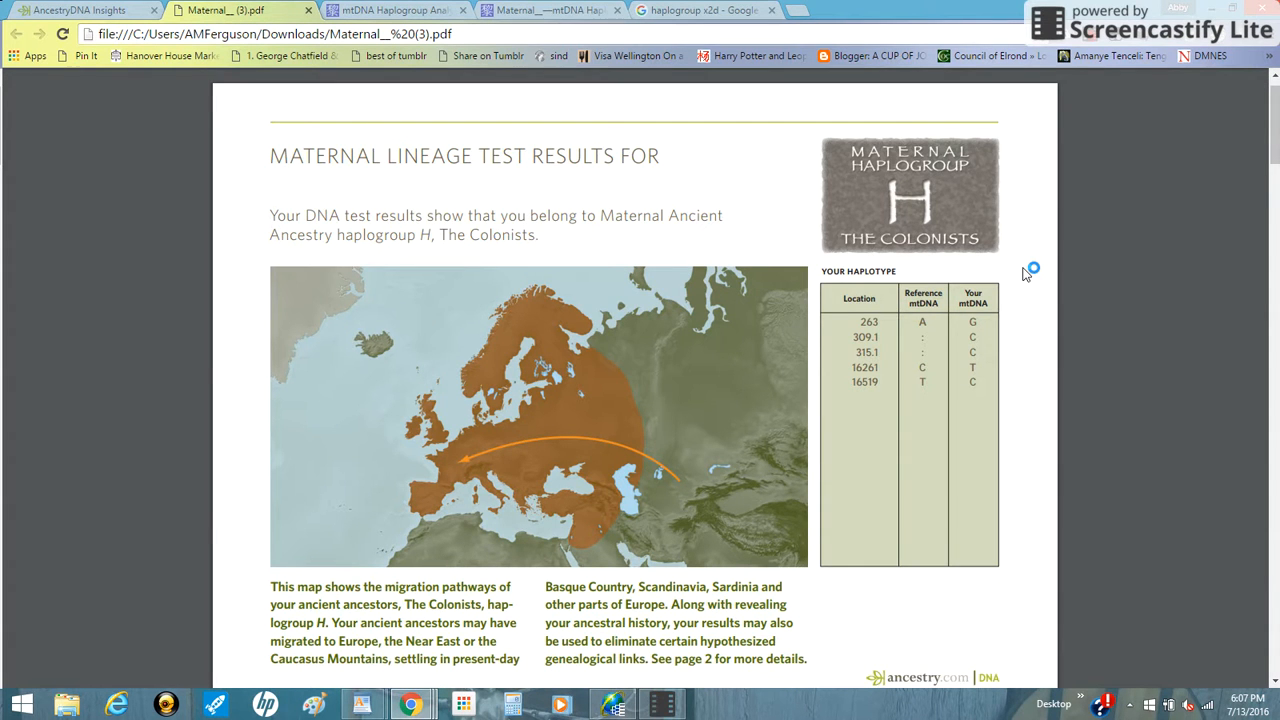
{"action": "scroll", "scroll_direction": "down", "scroll_amount": 3}
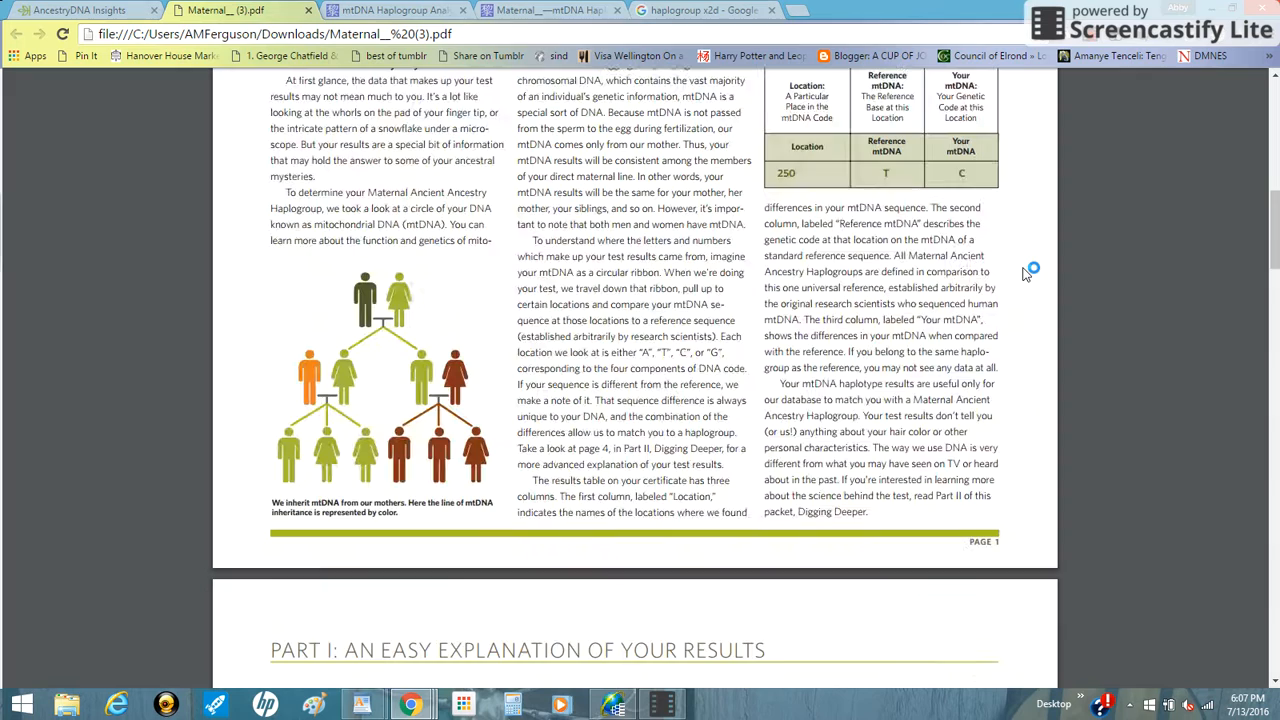
{"action": "scroll", "scroll_direction": "down", "scroll_amount": 3}
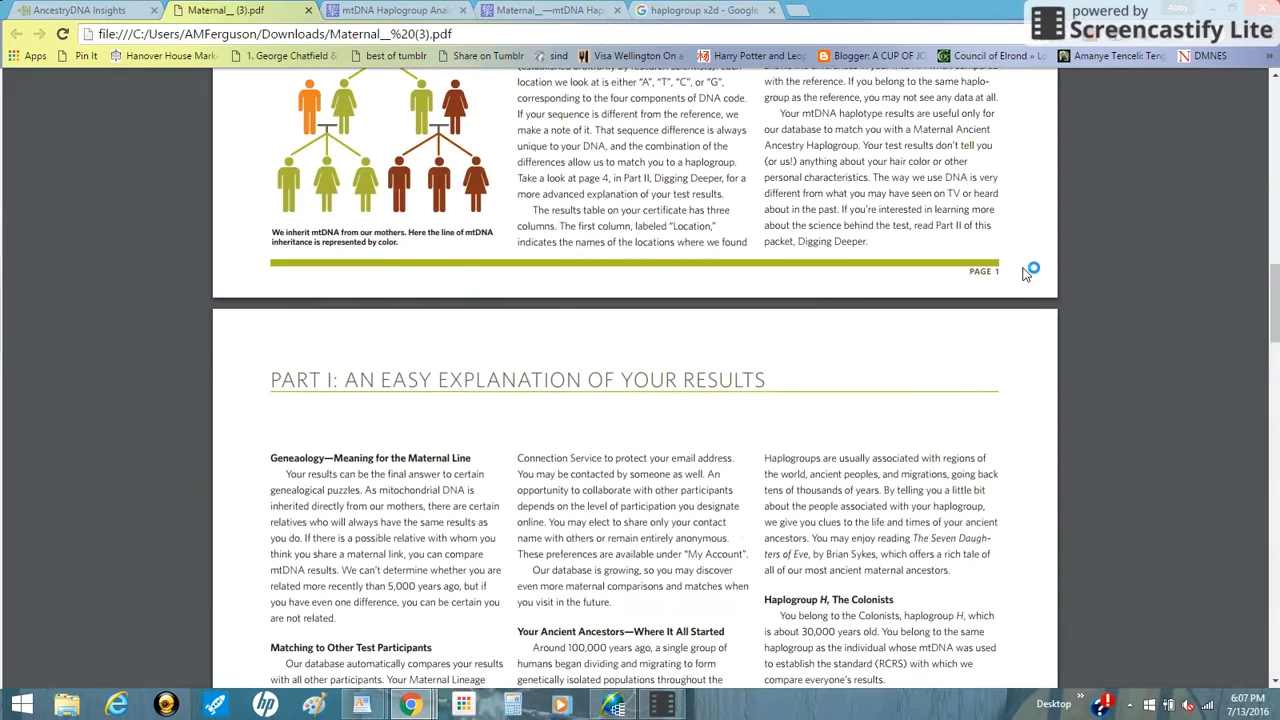
{"action": "scroll", "scroll_direction": "down", "scroll_amount": 3}
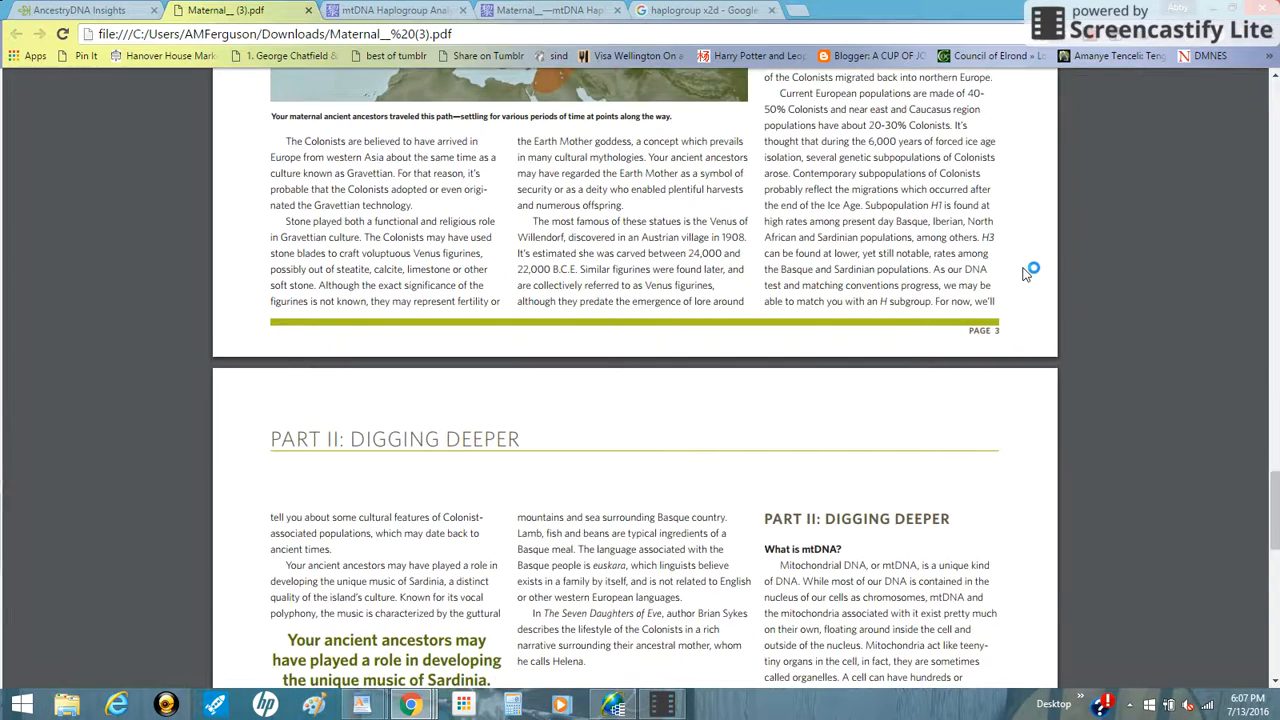
{"action": "scroll", "scroll_direction": "down", "scroll_amount": 3}
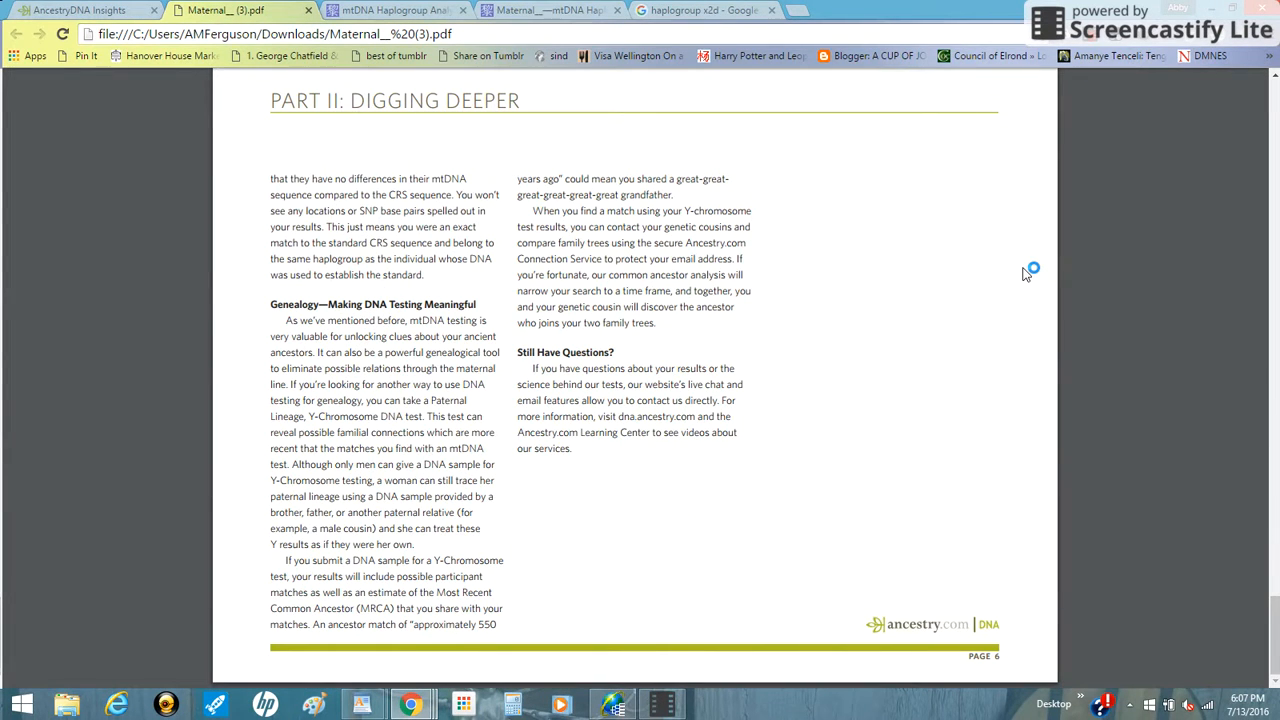